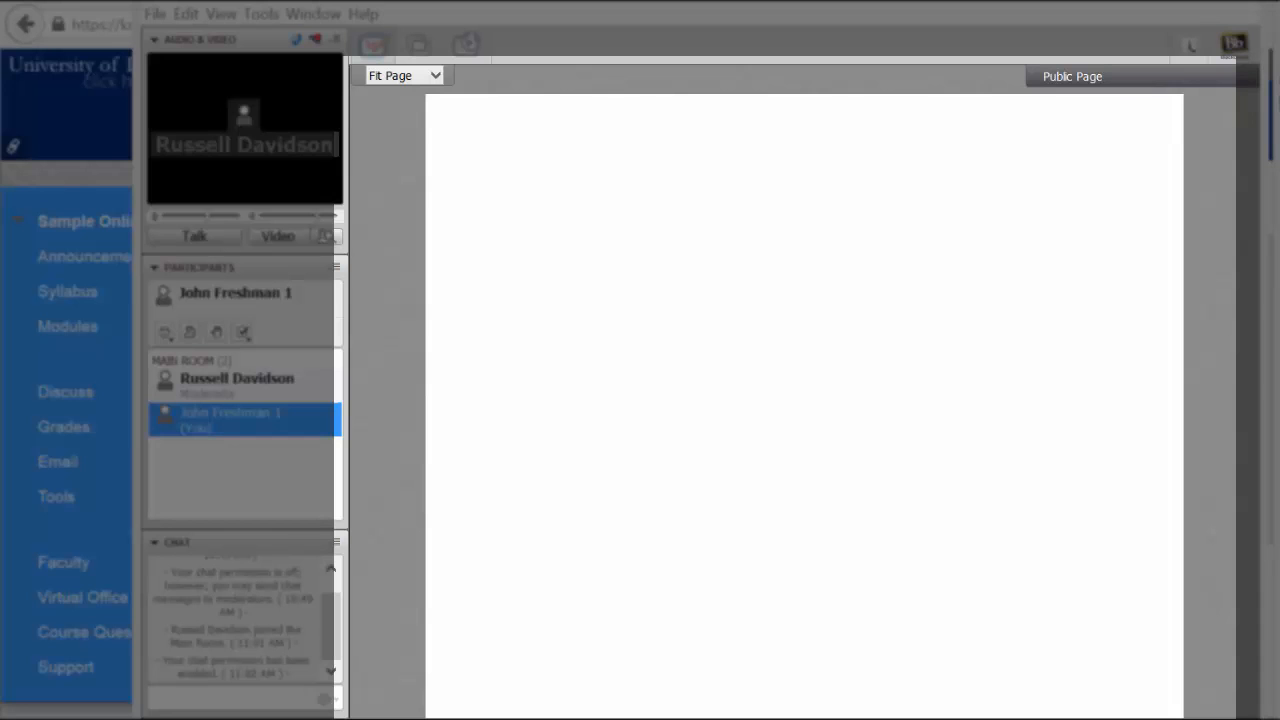
Step: Launch the Audio Setup Wizard and choose Speakers (3- Logitech USB Headset) for output
left_click_drag(560, 295, 1095, 650)
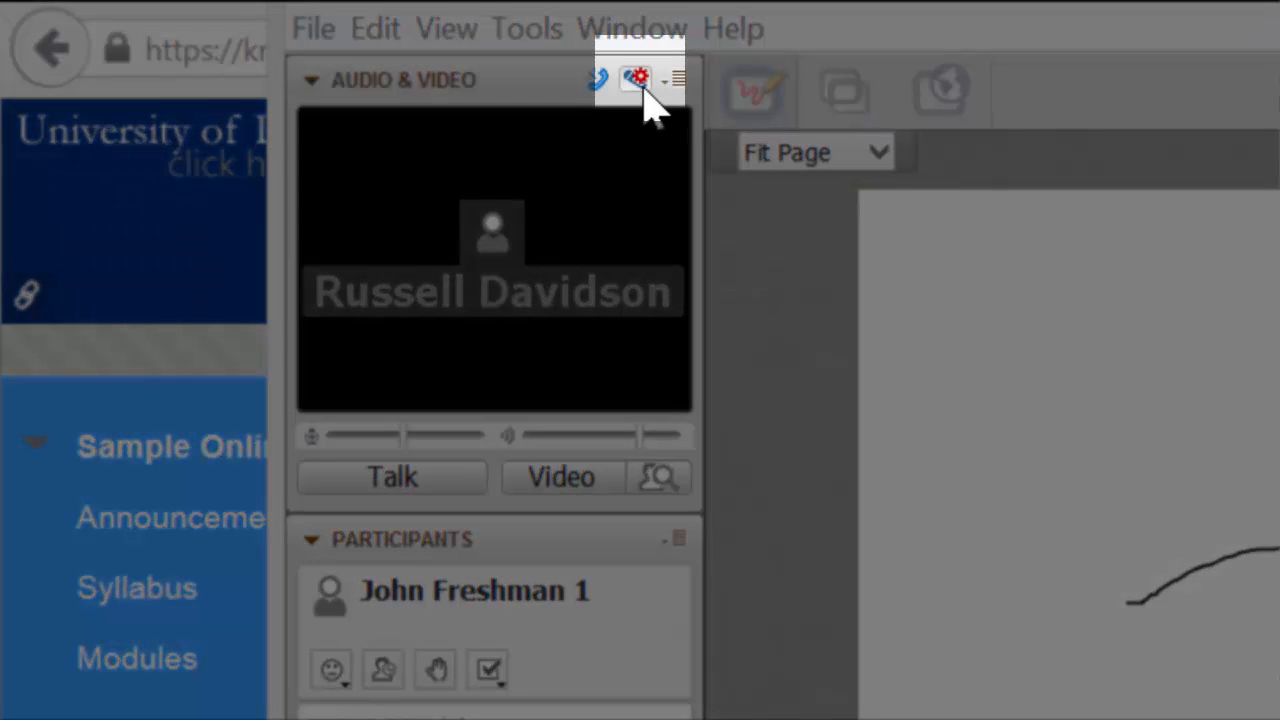
left_click(638, 79)
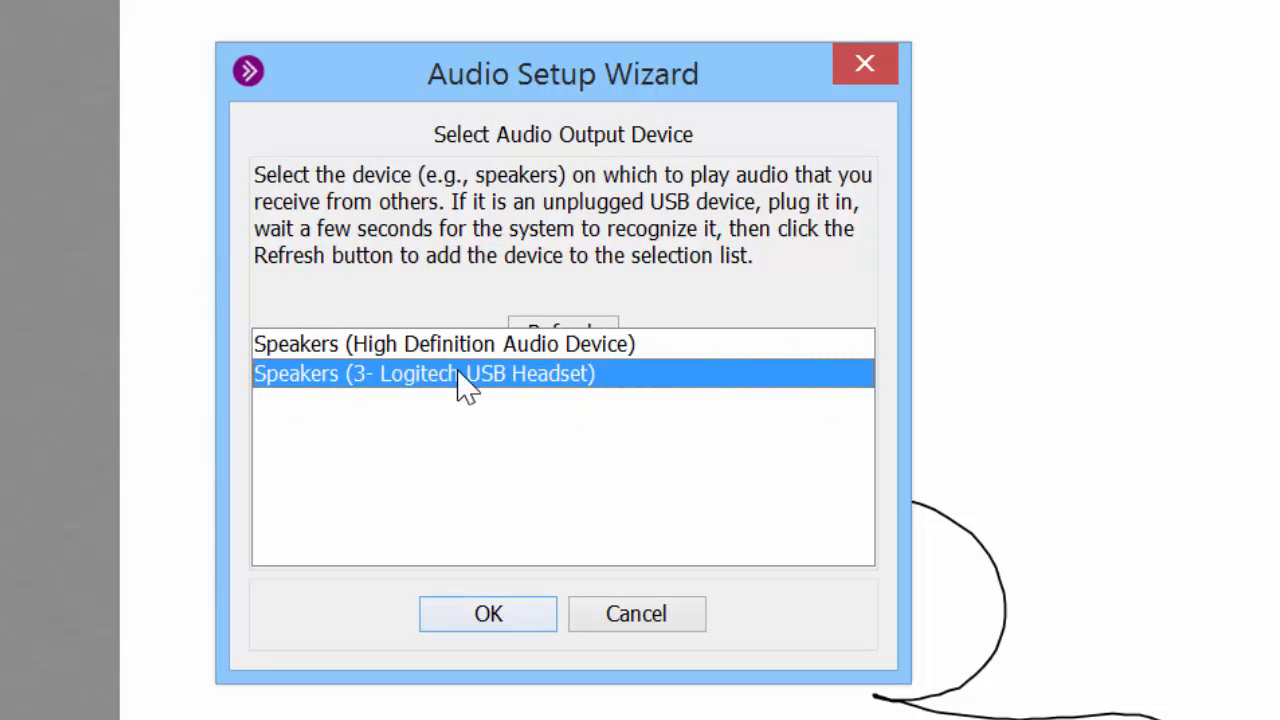
mouse_move(485, 445)
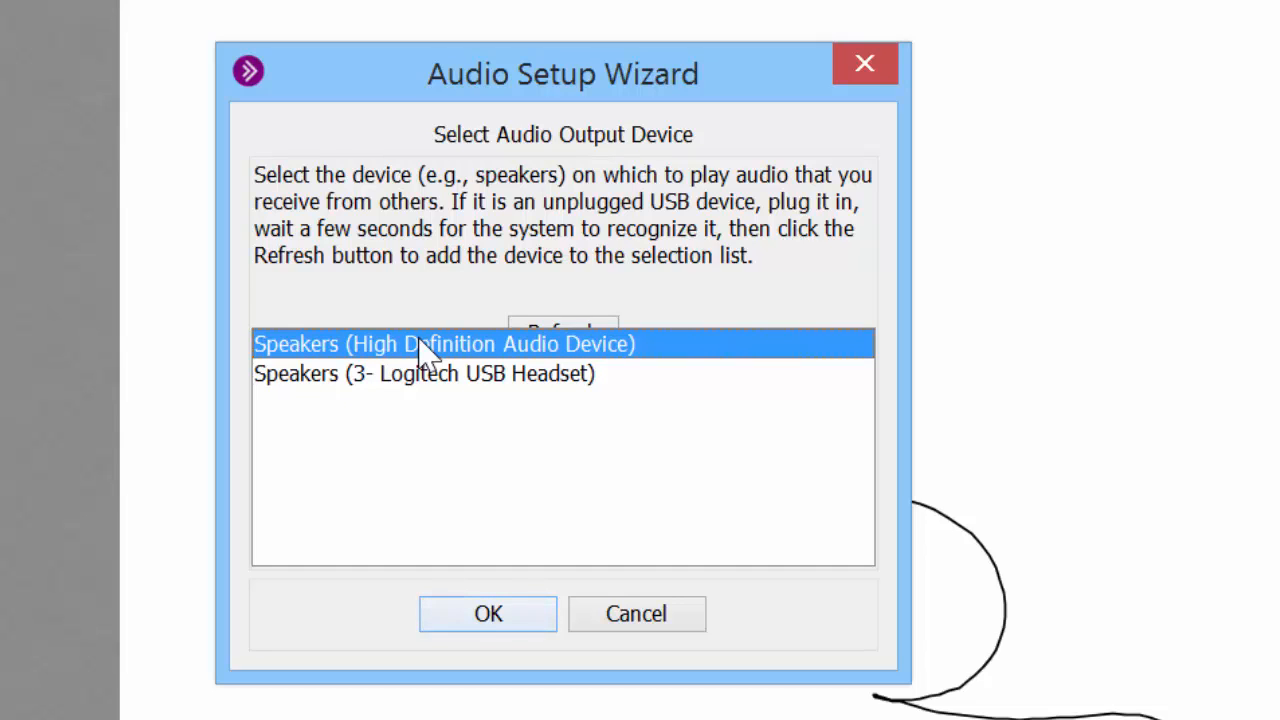
mouse_move(340, 355)
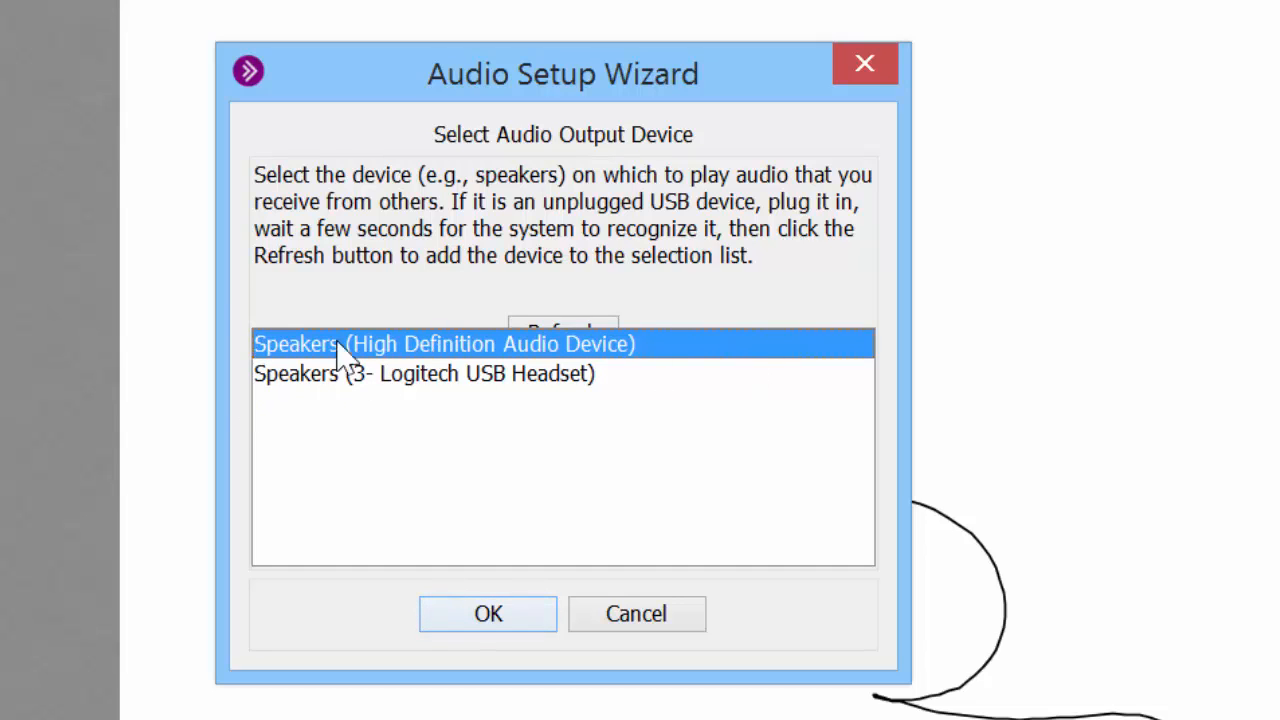
left_click(423, 373)
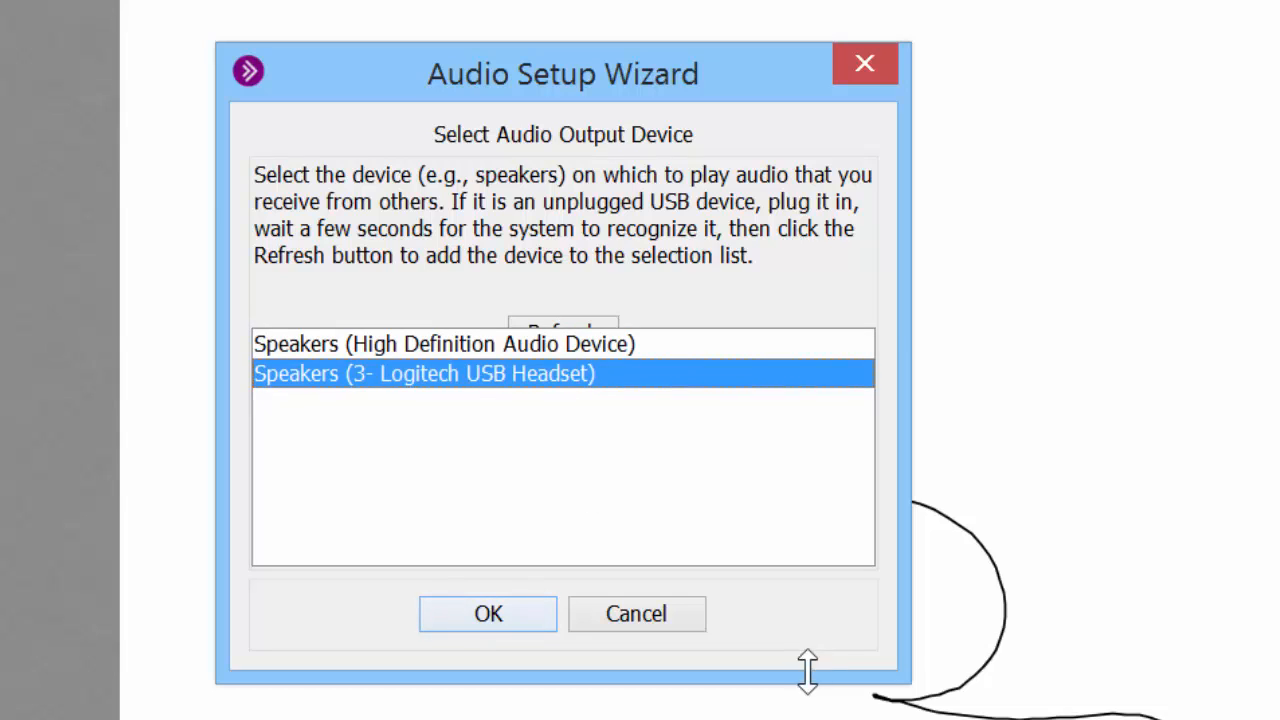
mouse_move(818, 658)
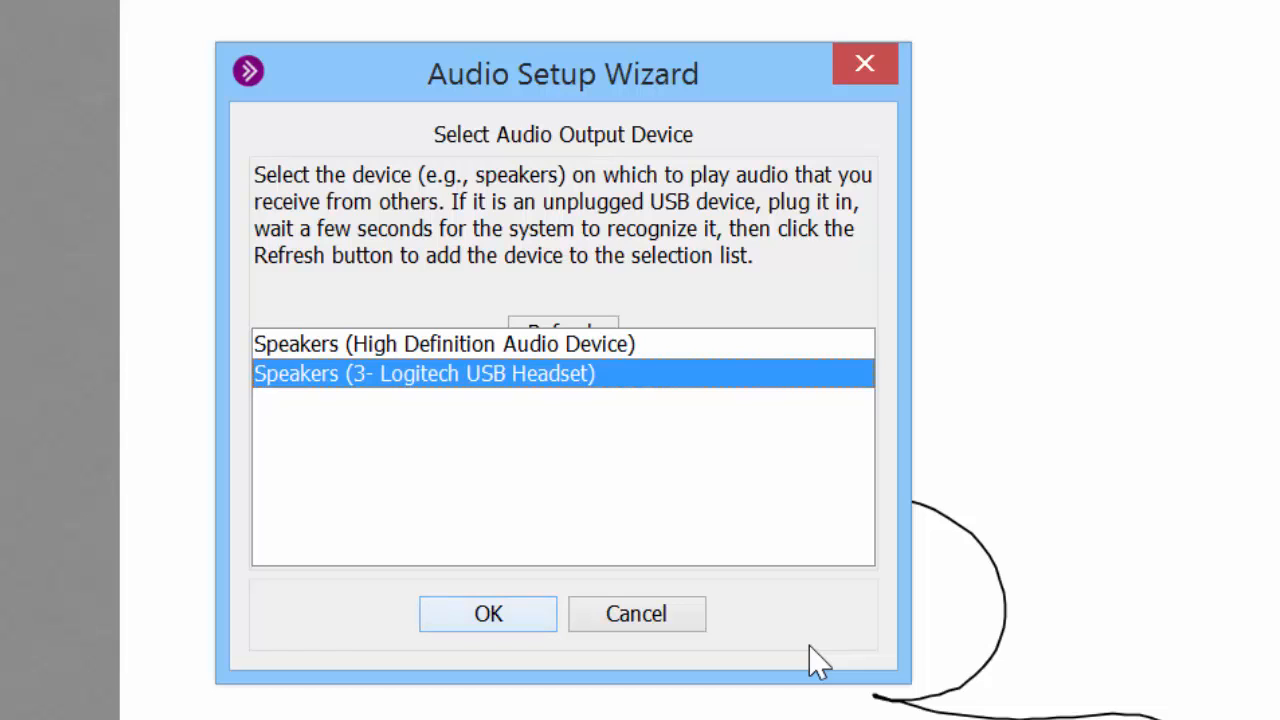
mouse_move(455, 398)
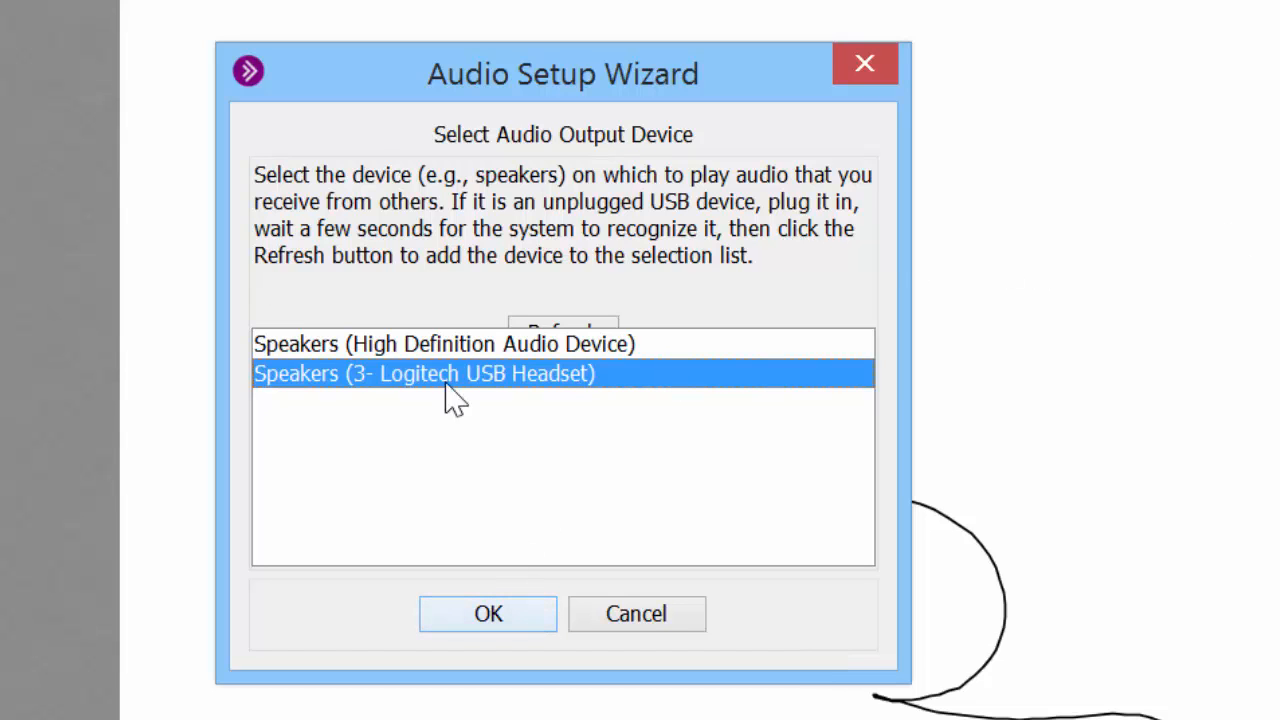
Step: Confirm the headset output, play the test message, adjust speaker volume, and confirm it's comfortable
left_click(487, 613)
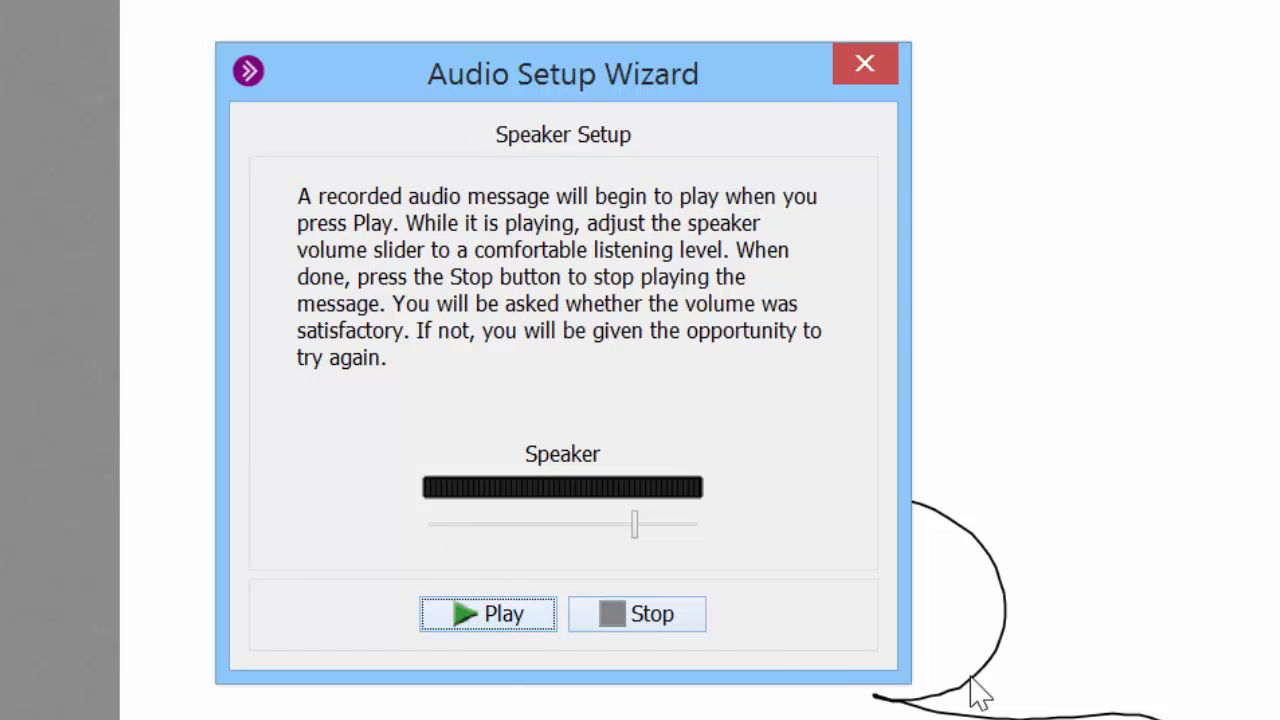
mouse_move(935, 595)
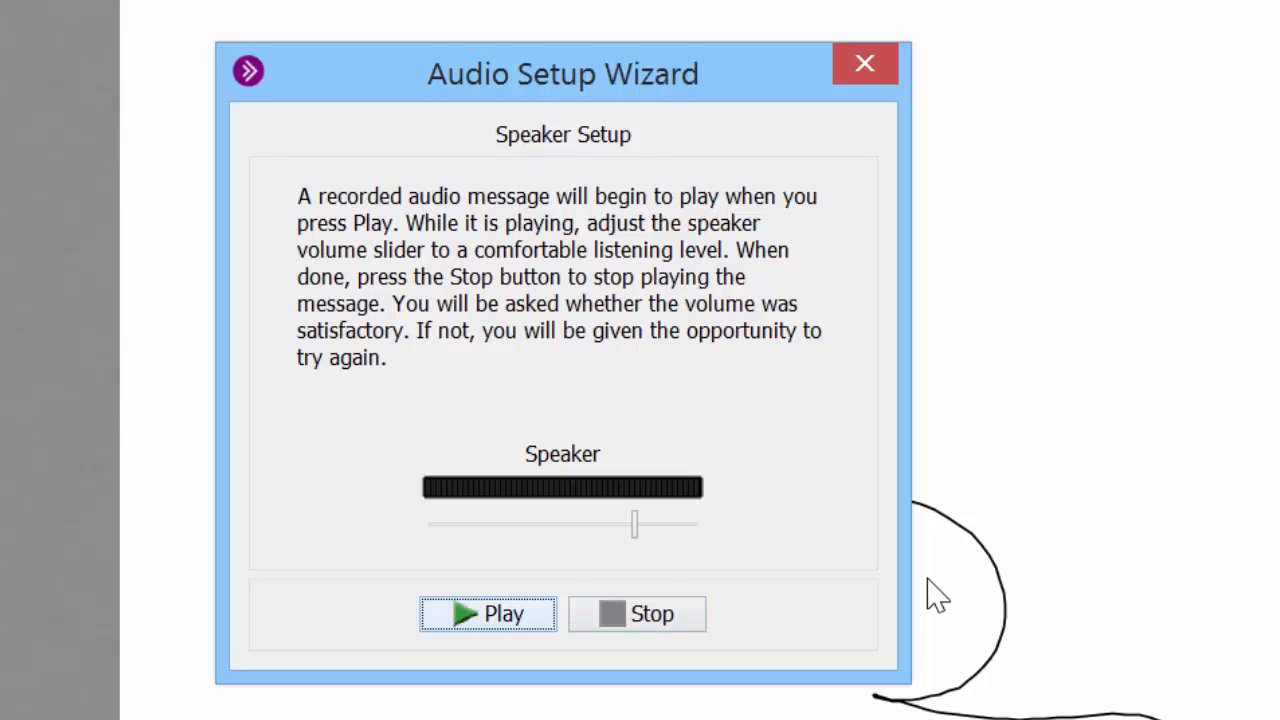
mouse_move(515, 630)
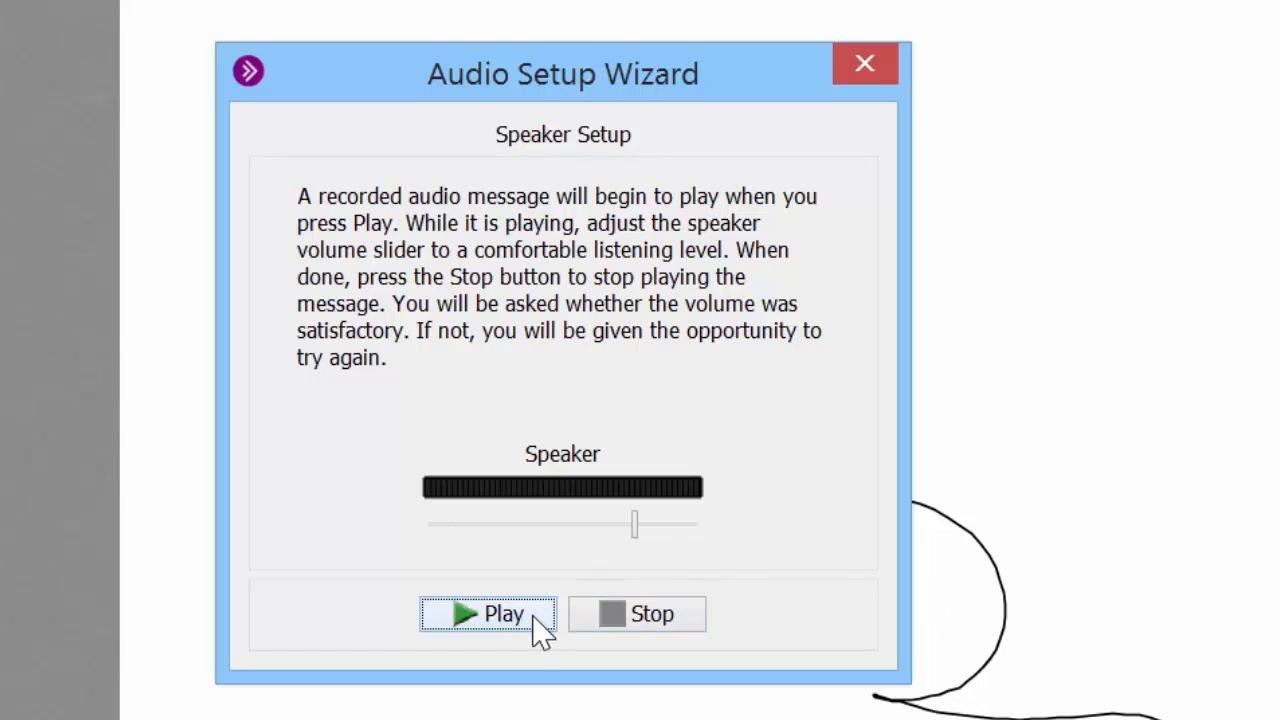
left_click(488, 614)
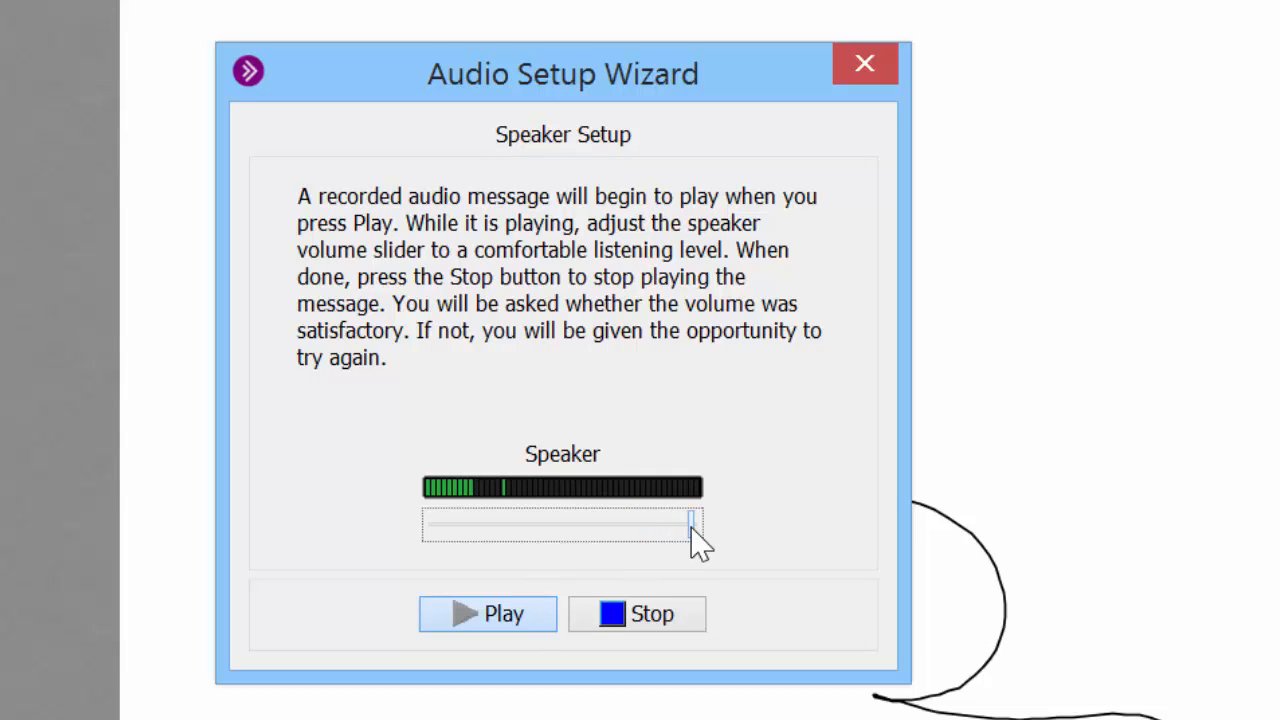
left_click_drag(695, 527, 555, 527)
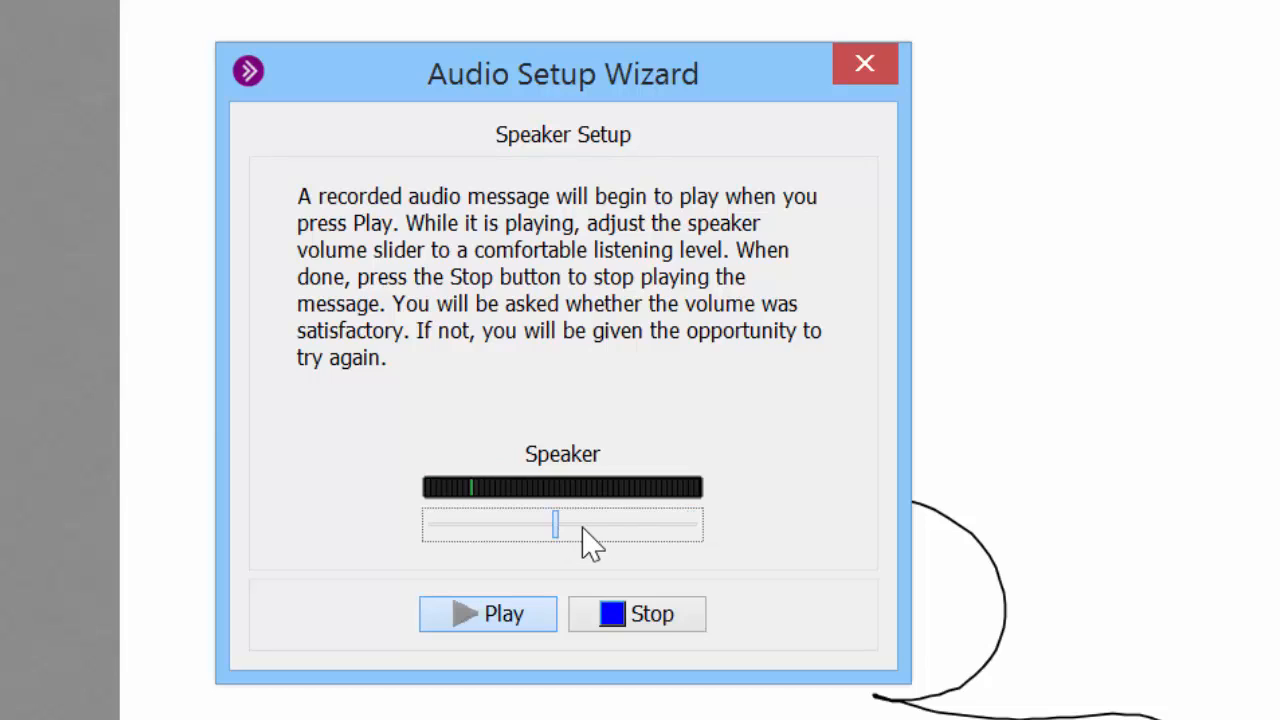
left_click_drag(555, 525, 600, 525)
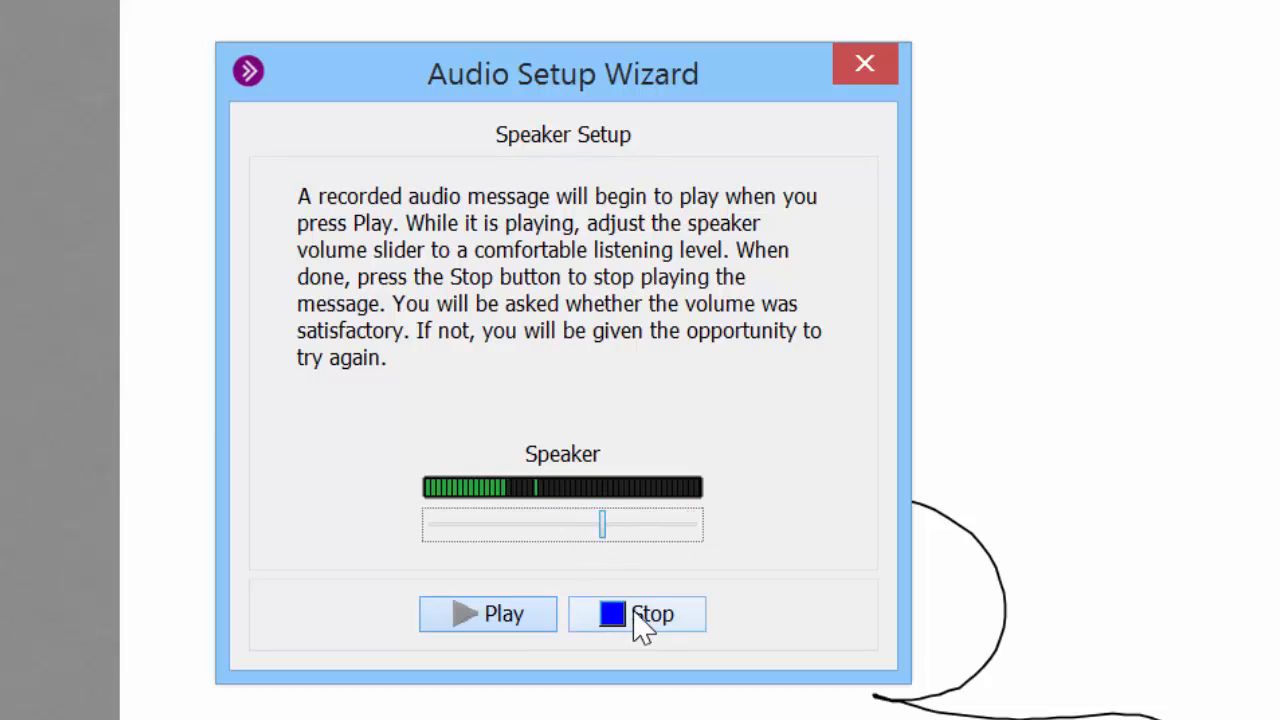
left_click(638, 614)
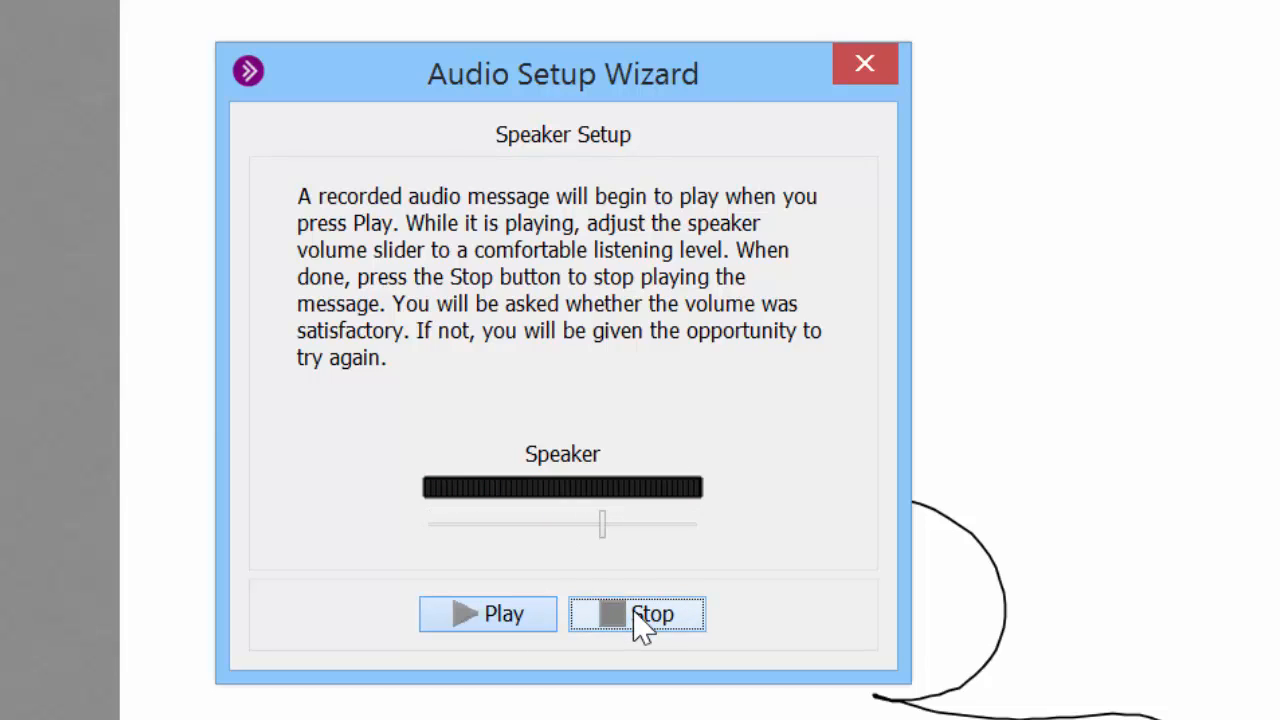
left_click(637, 613)
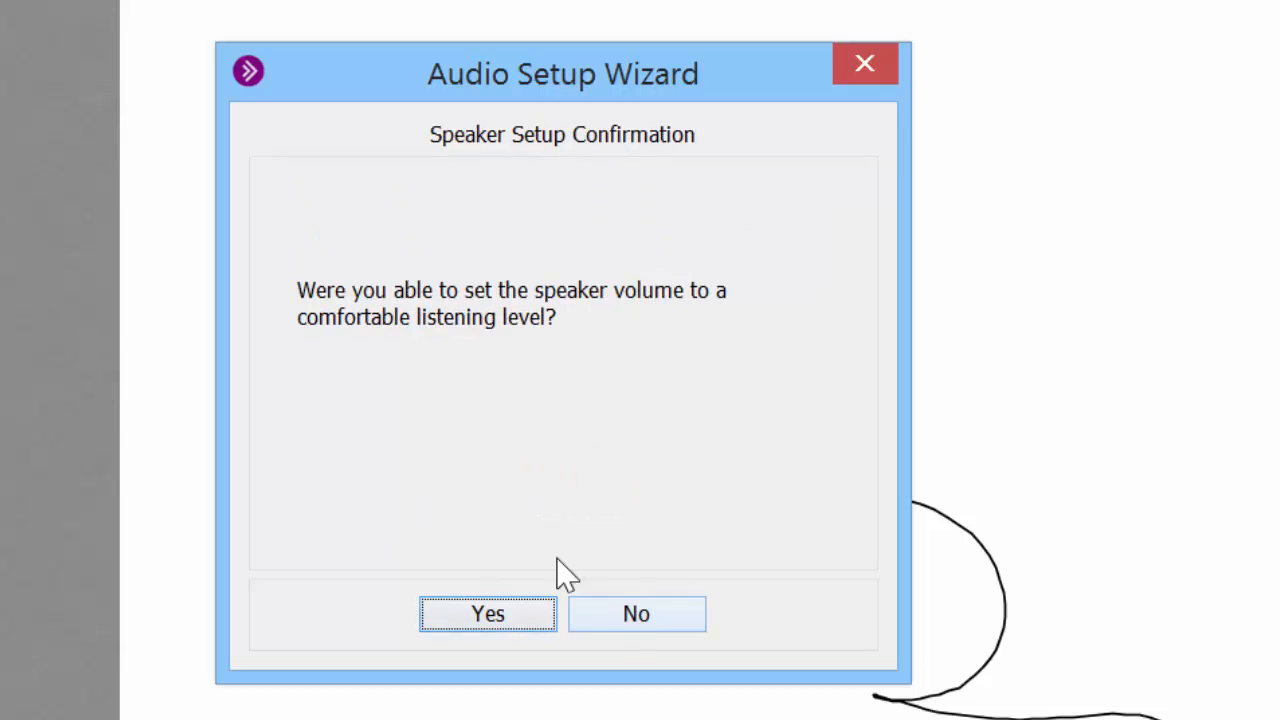
mouse_move(545, 270)
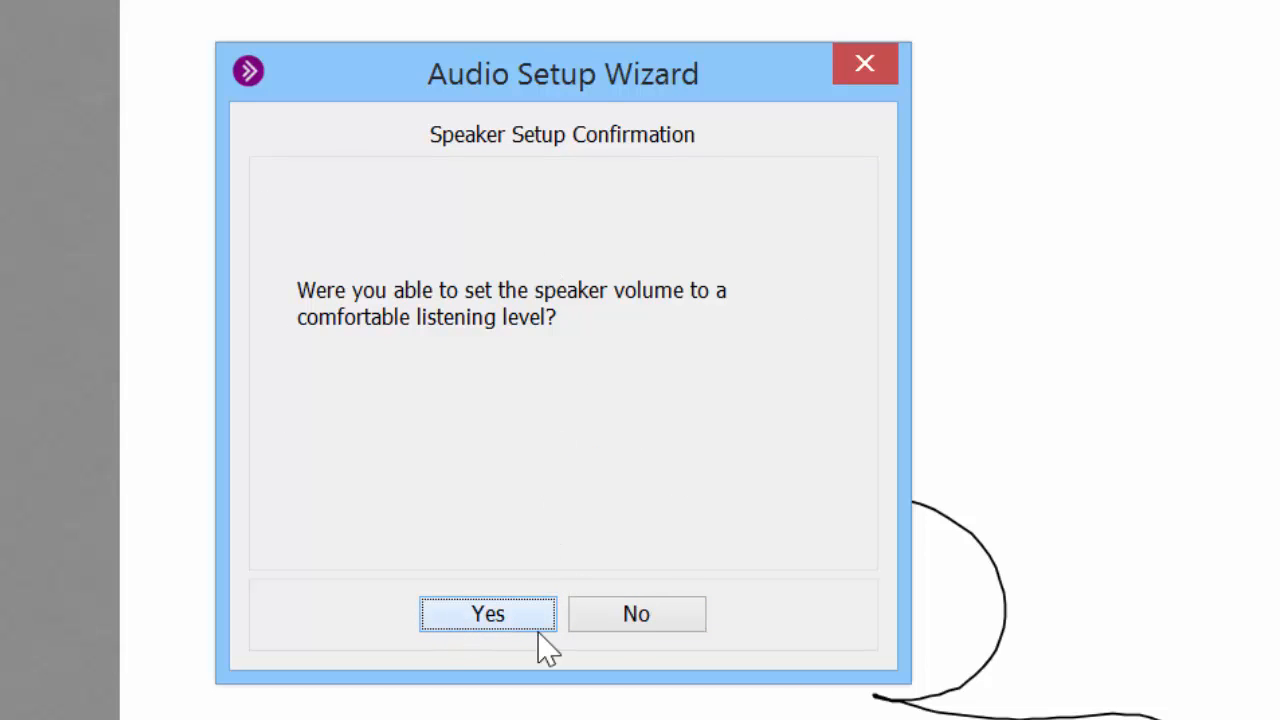
left_click(488, 614)
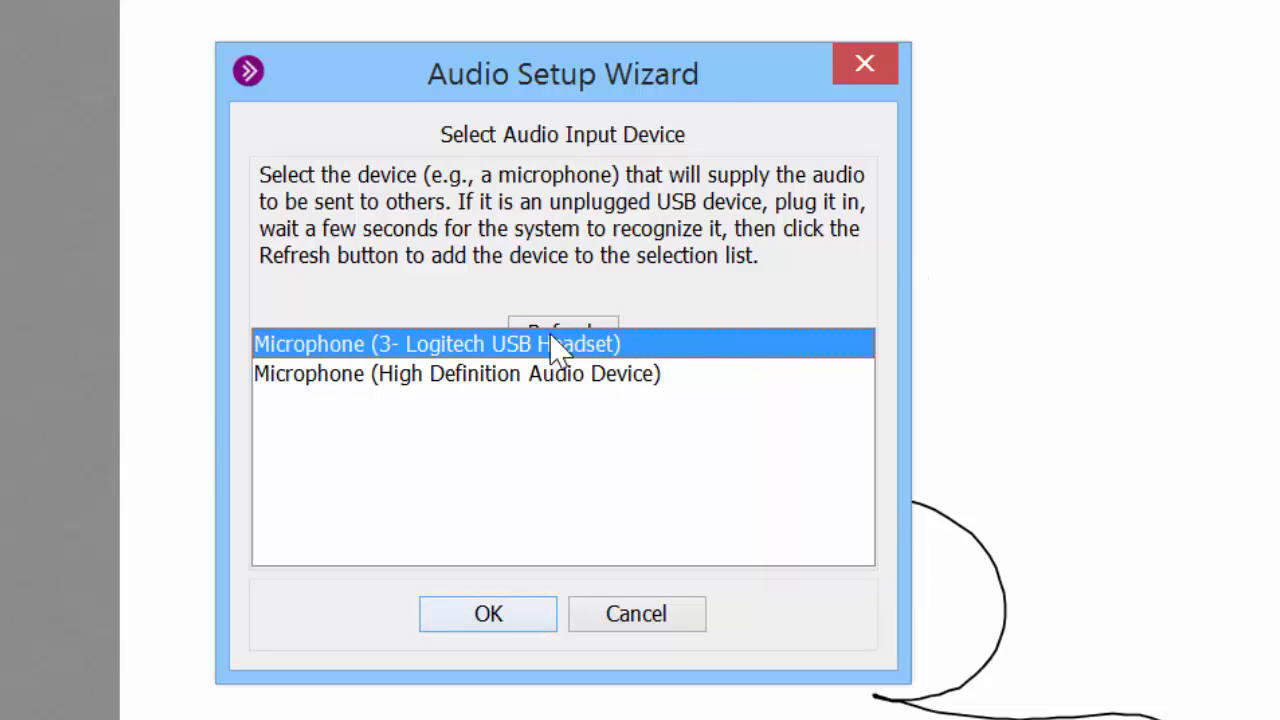
Step: Select the Logitech USB Headset microphone and record a test, setting a moderate volume
left_click(488, 613)
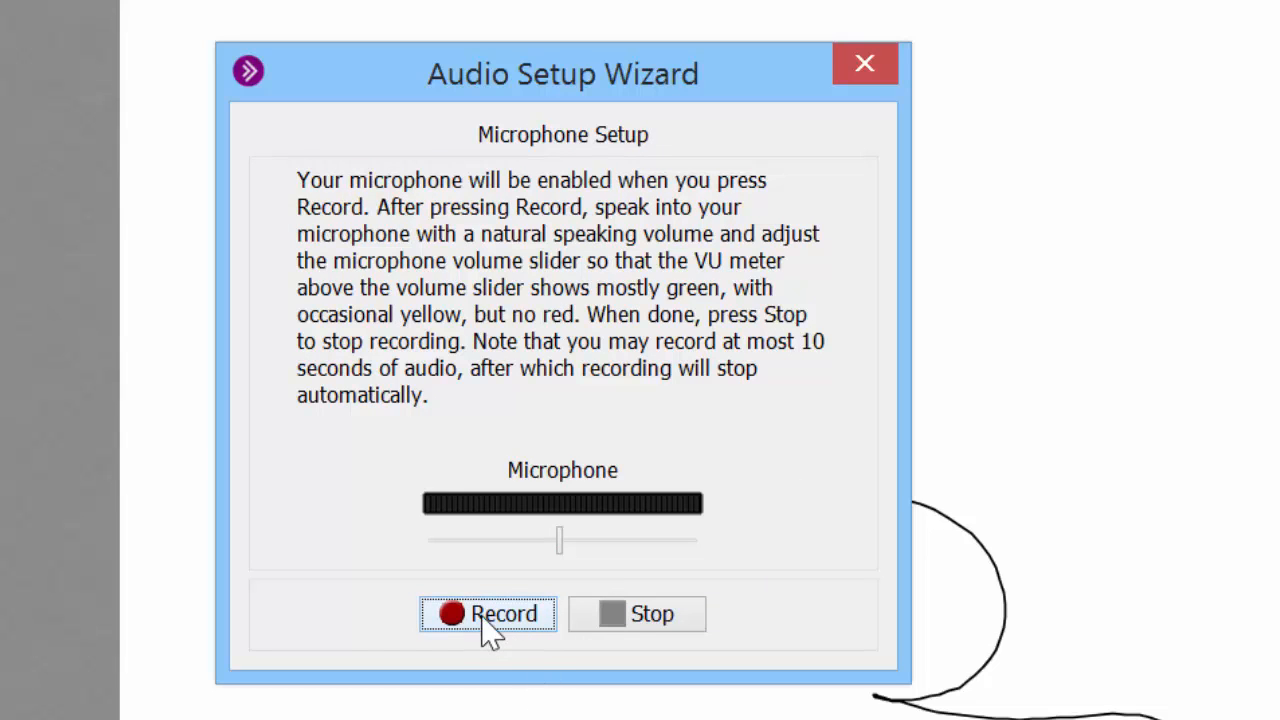
left_click(489, 614)
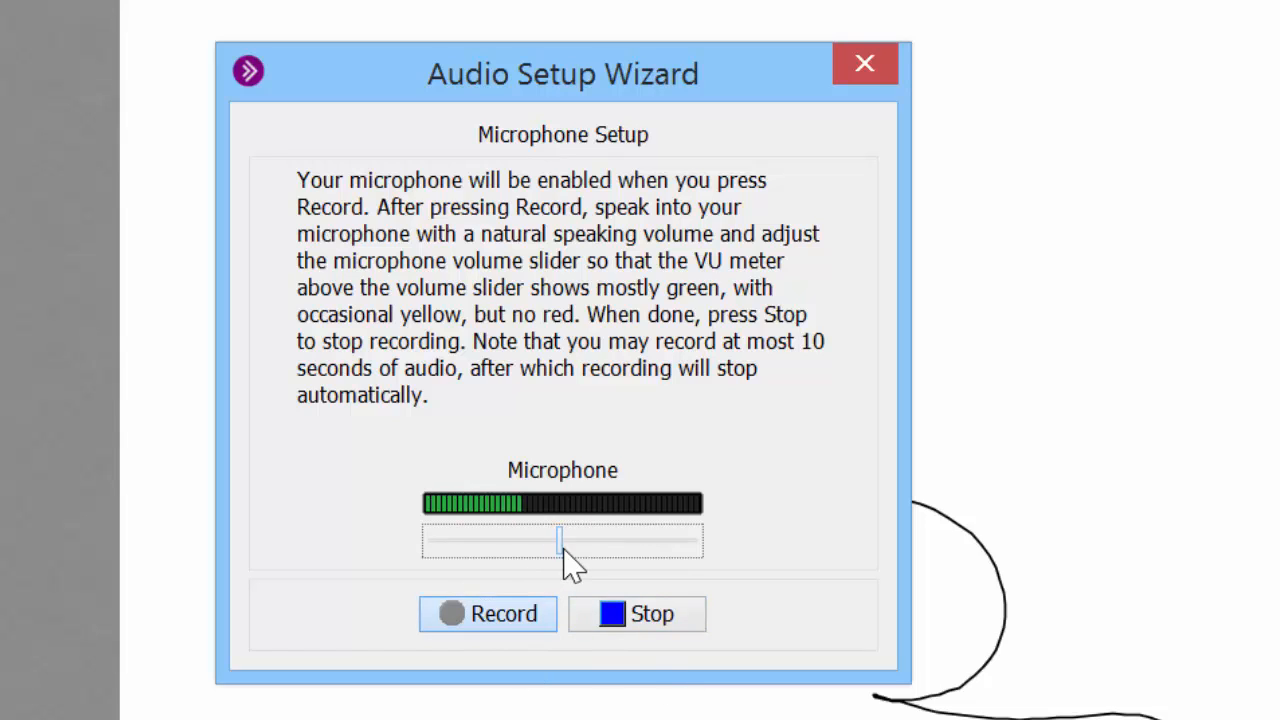
left_click_drag(560, 541, 653, 541)
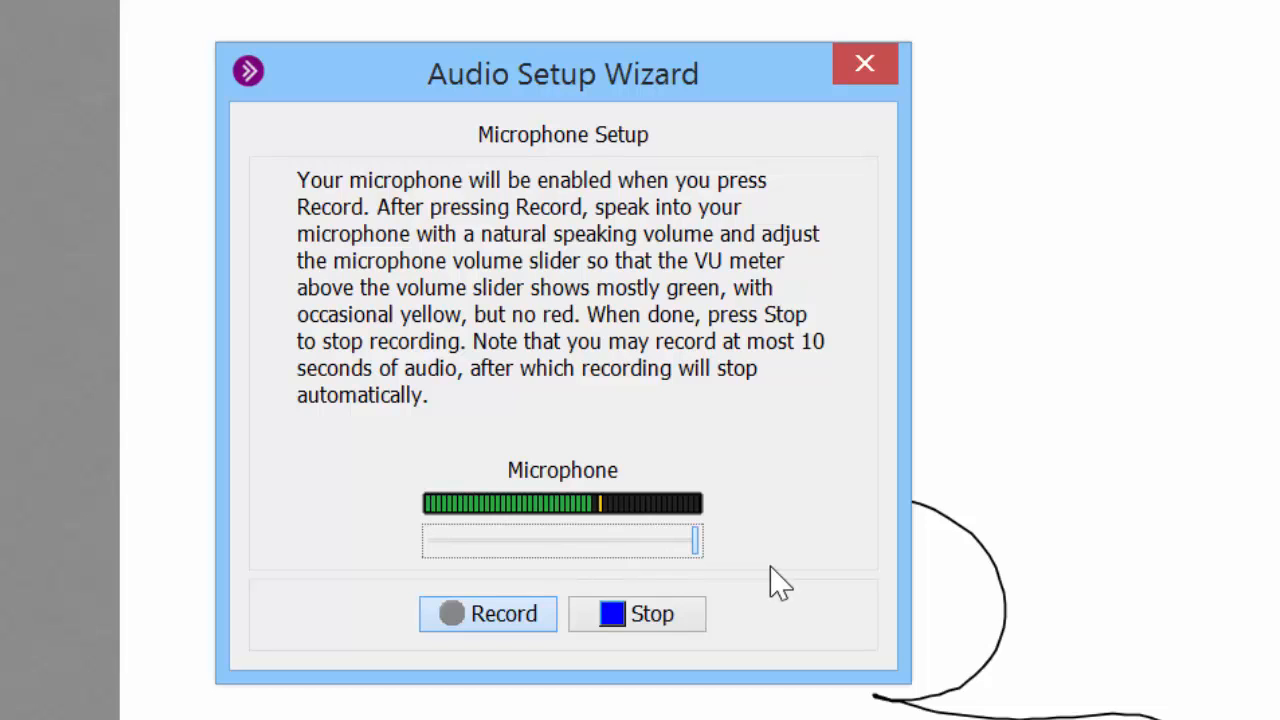
left_click_drag(695, 540, 630, 540)
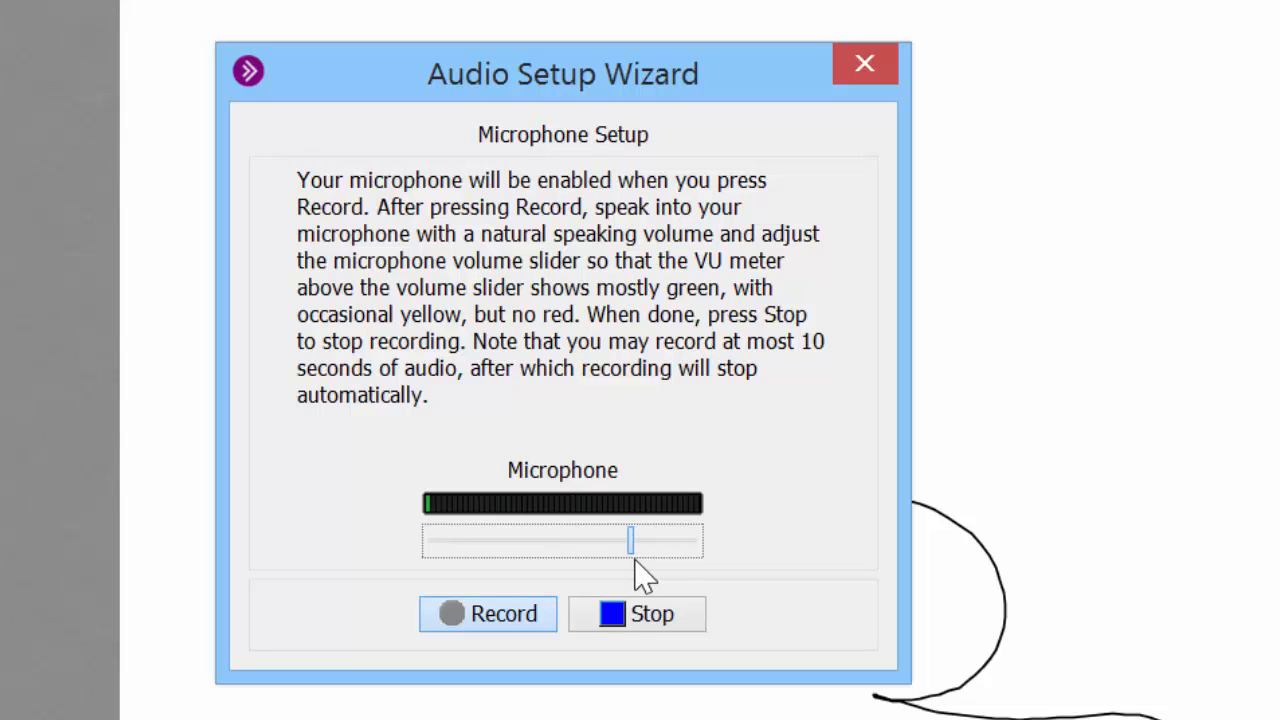
left_click(637, 614)
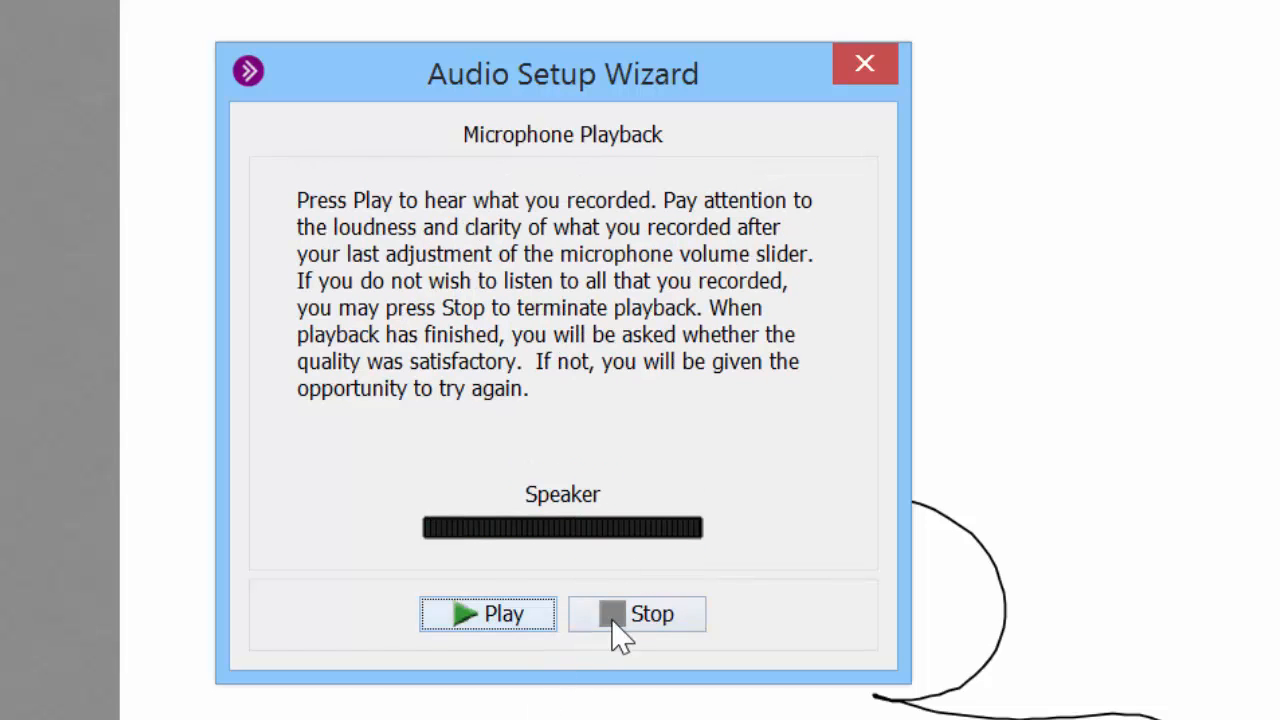
mouse_move(488, 614)
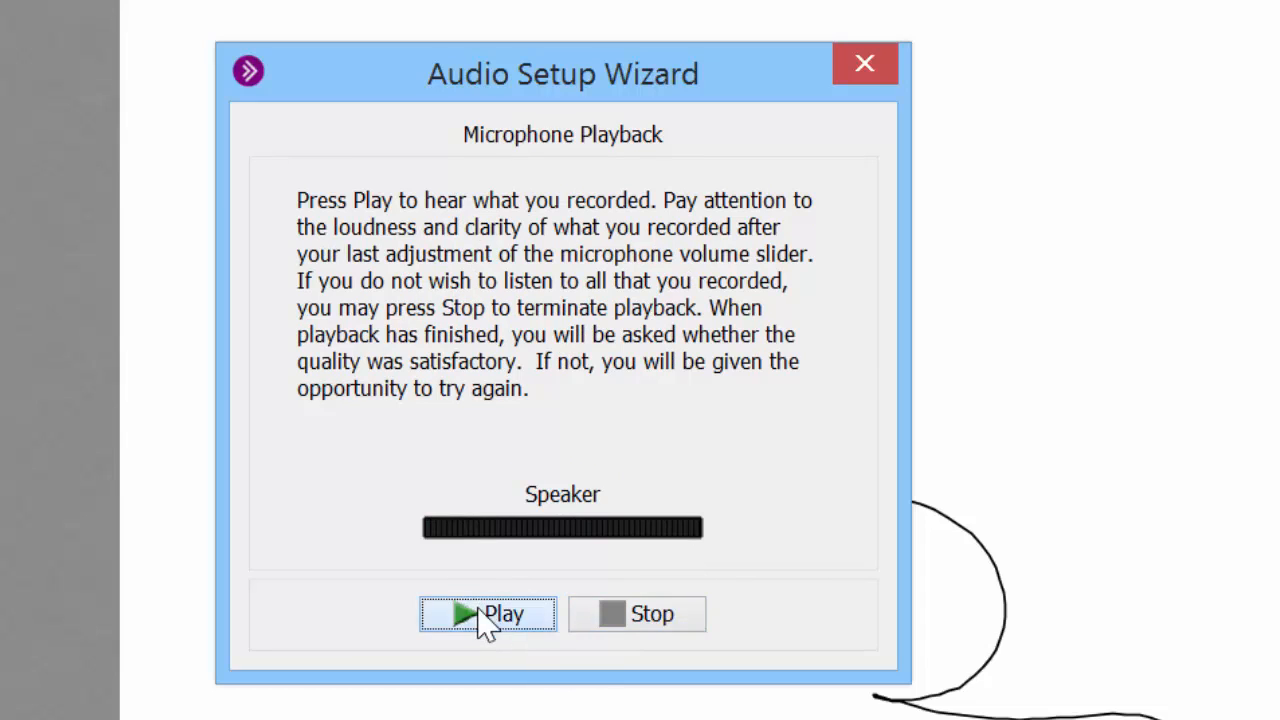
Step: Play back the recorded voice, then complete and close the Audio Setup Wizard
left_click(488, 613)
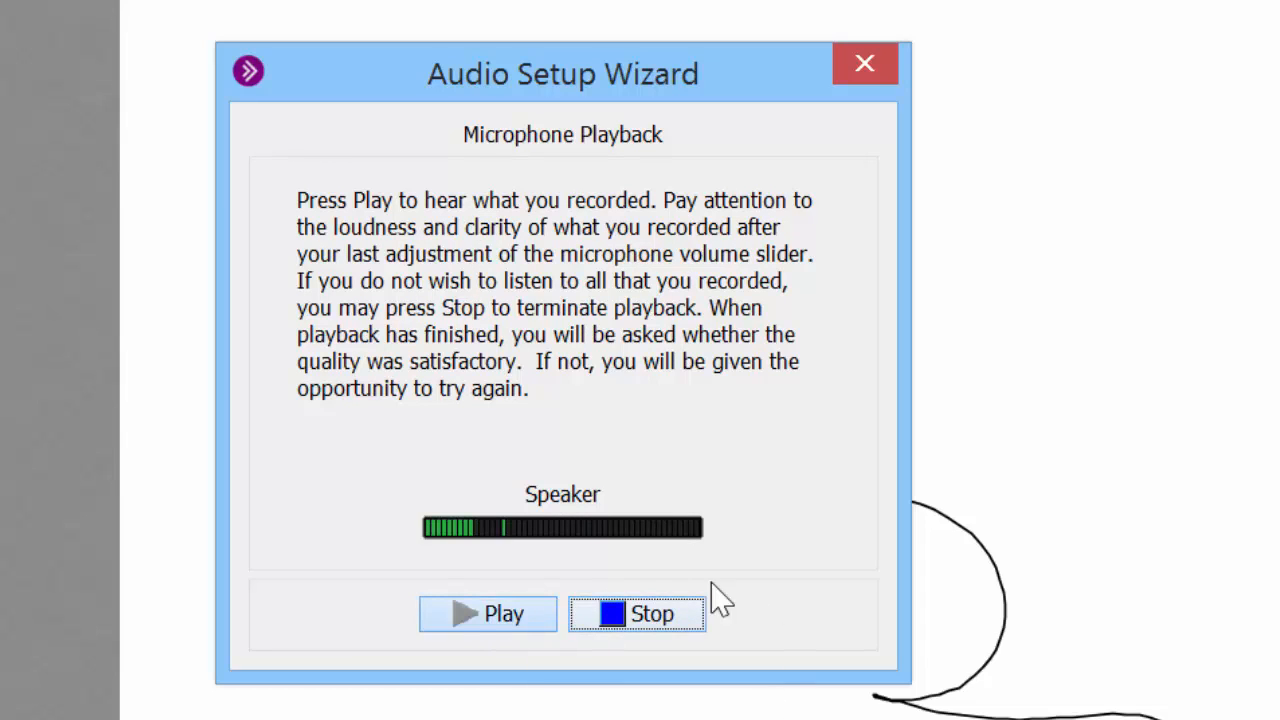
left_click(637, 613)
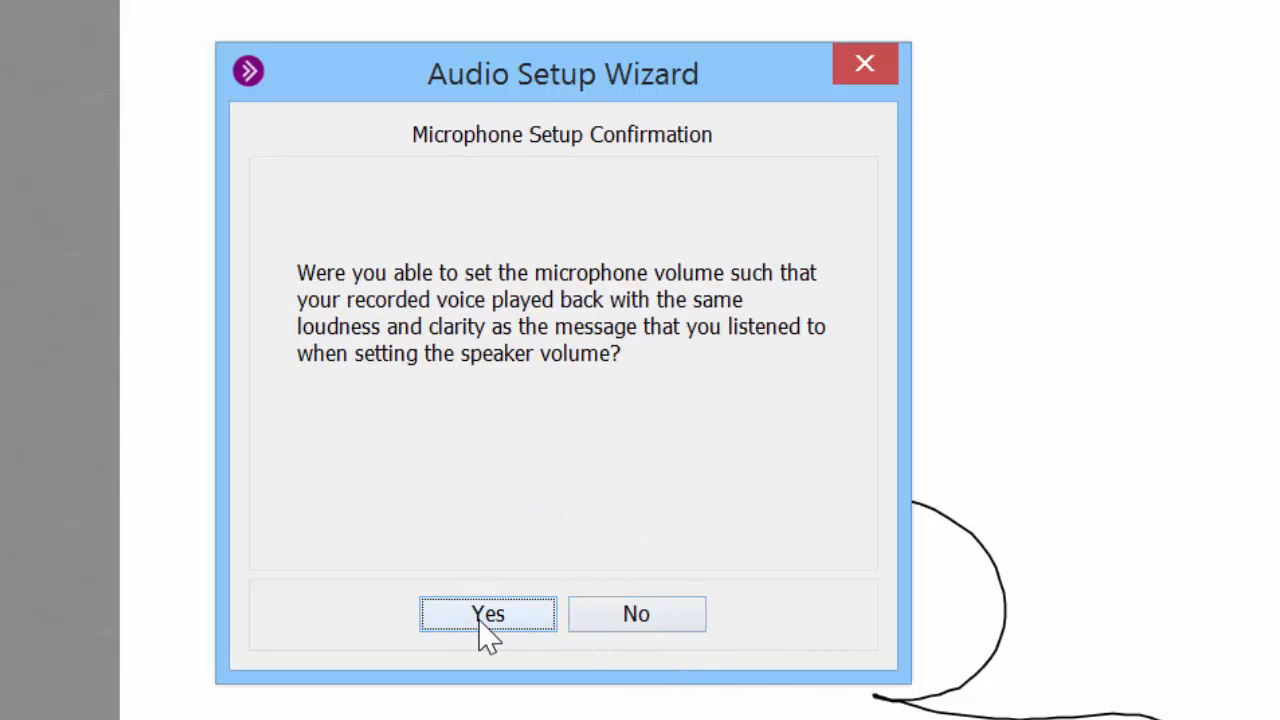
left_click(488, 614)
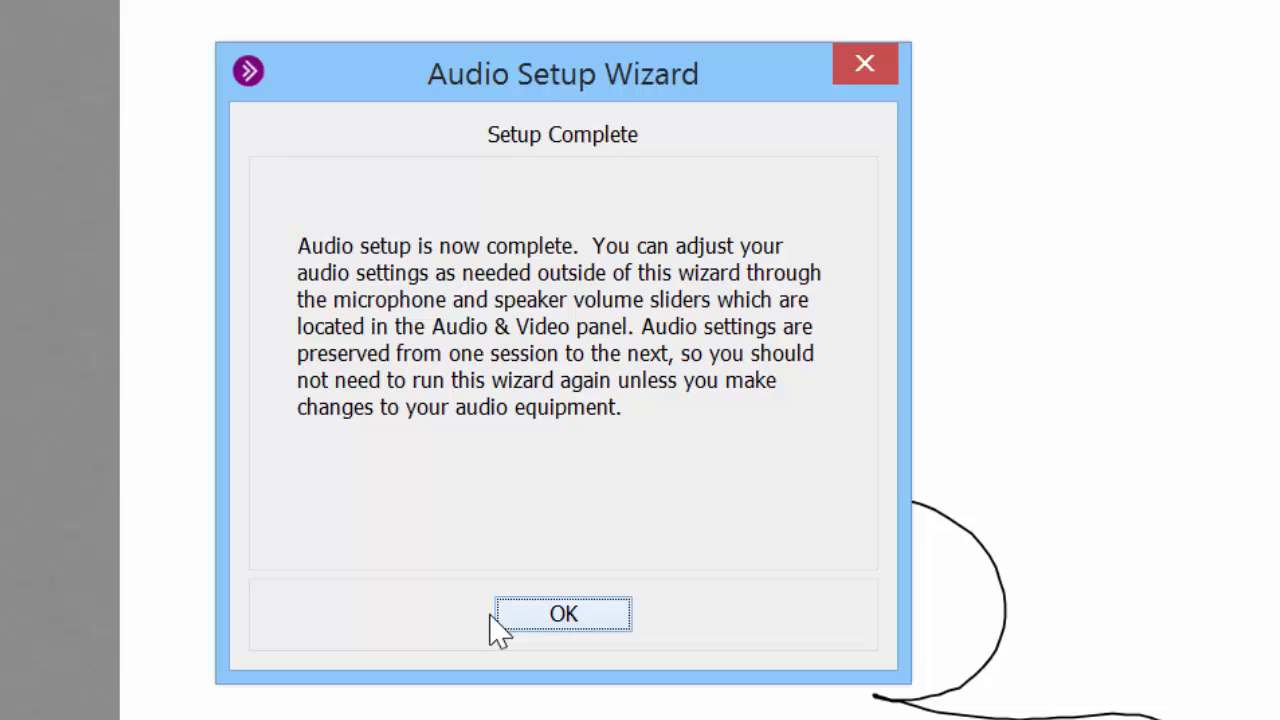
left_click(562, 613)
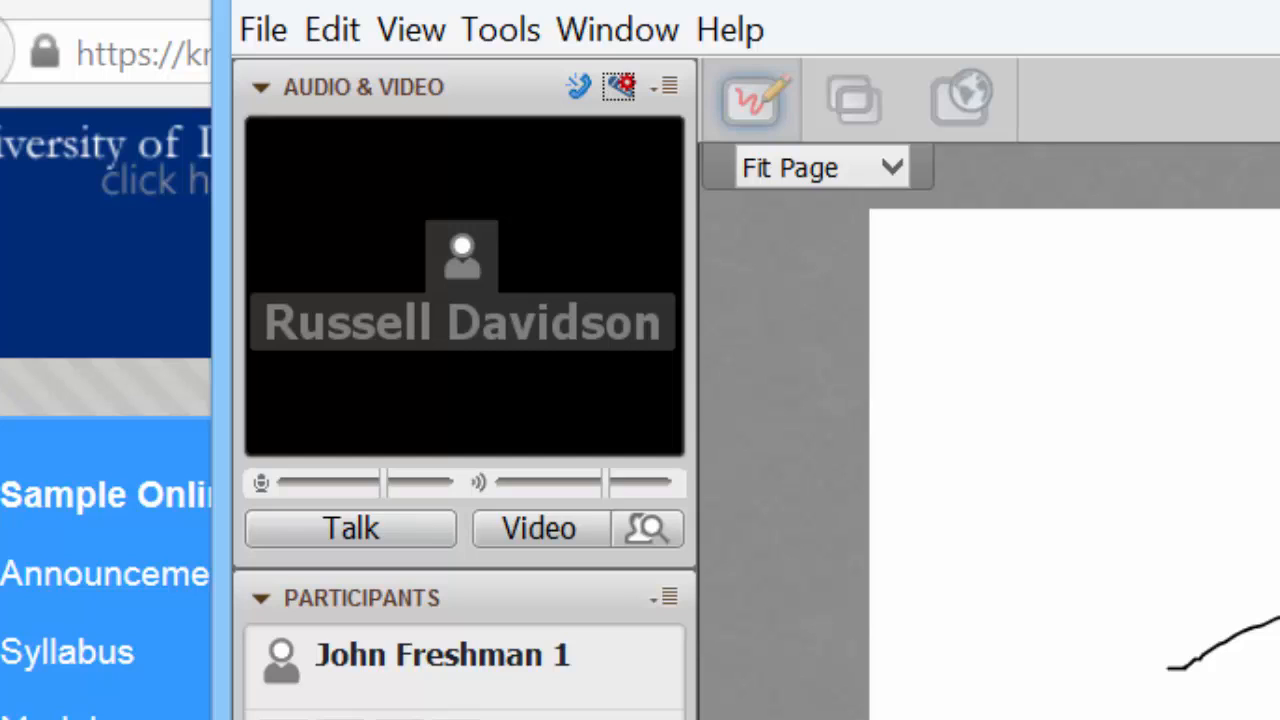
mouse_move(270, 110)
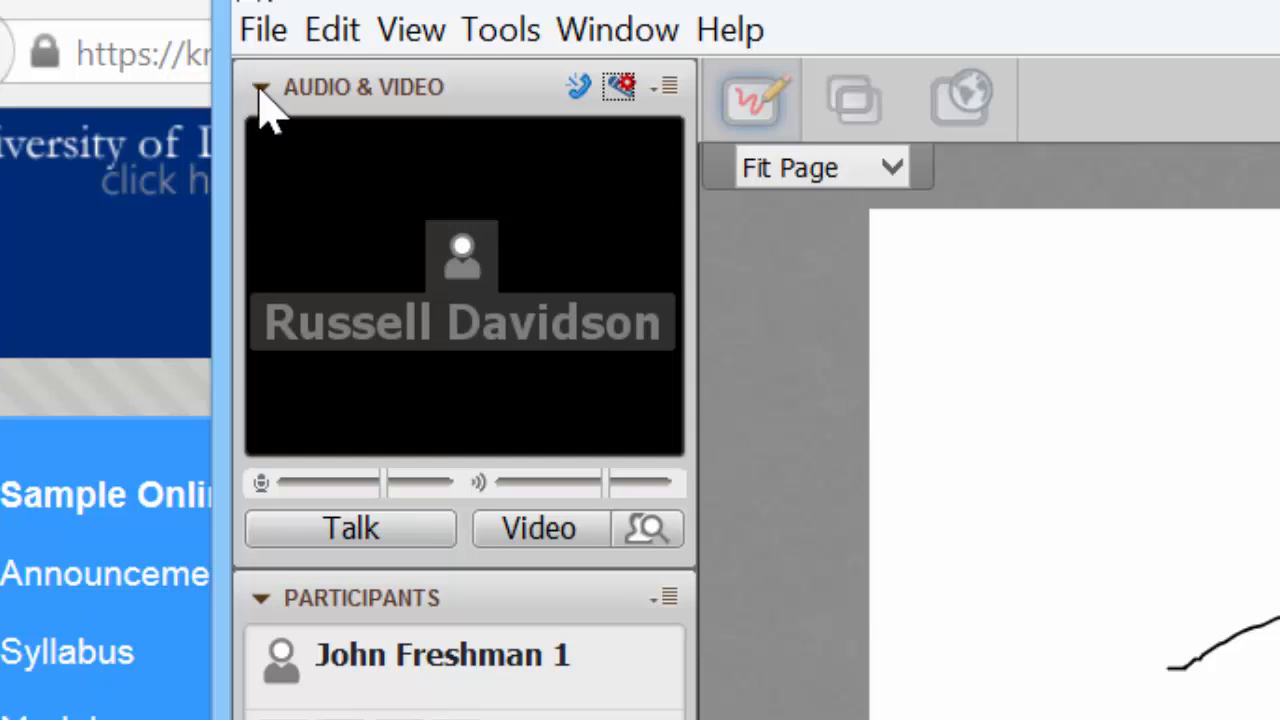
mouse_move(575, 430)
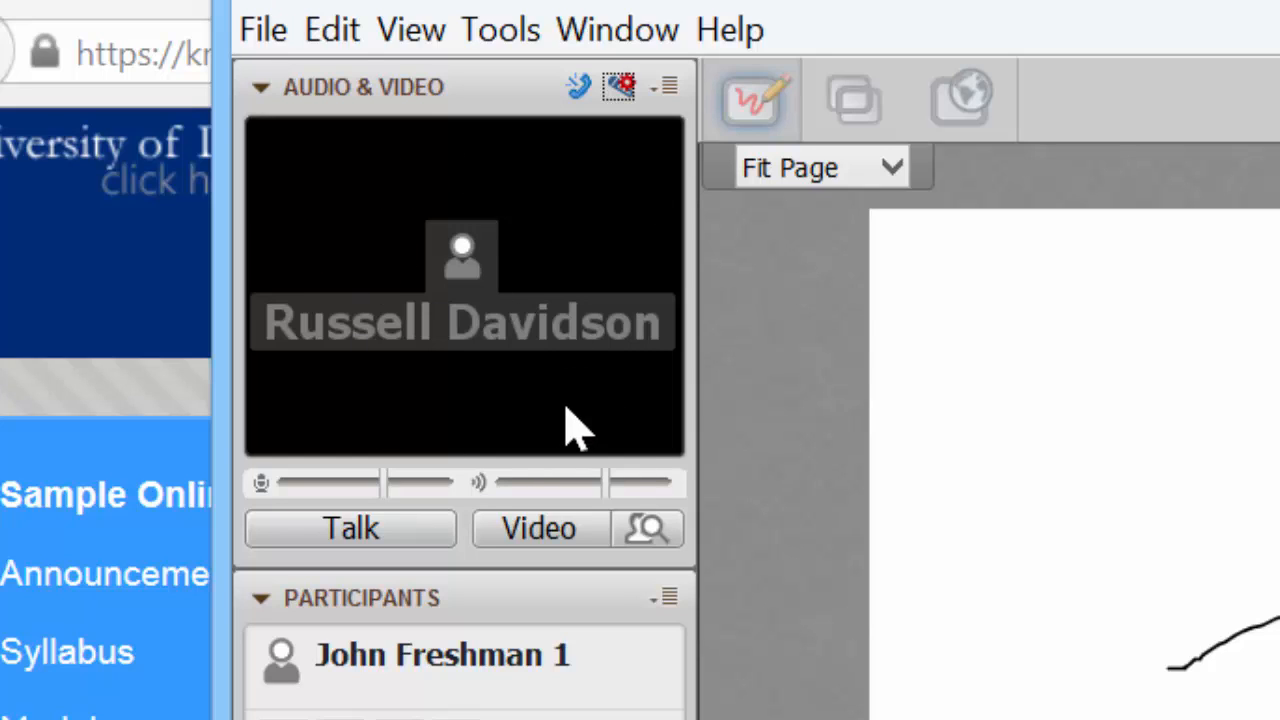
mouse_move(540, 265)
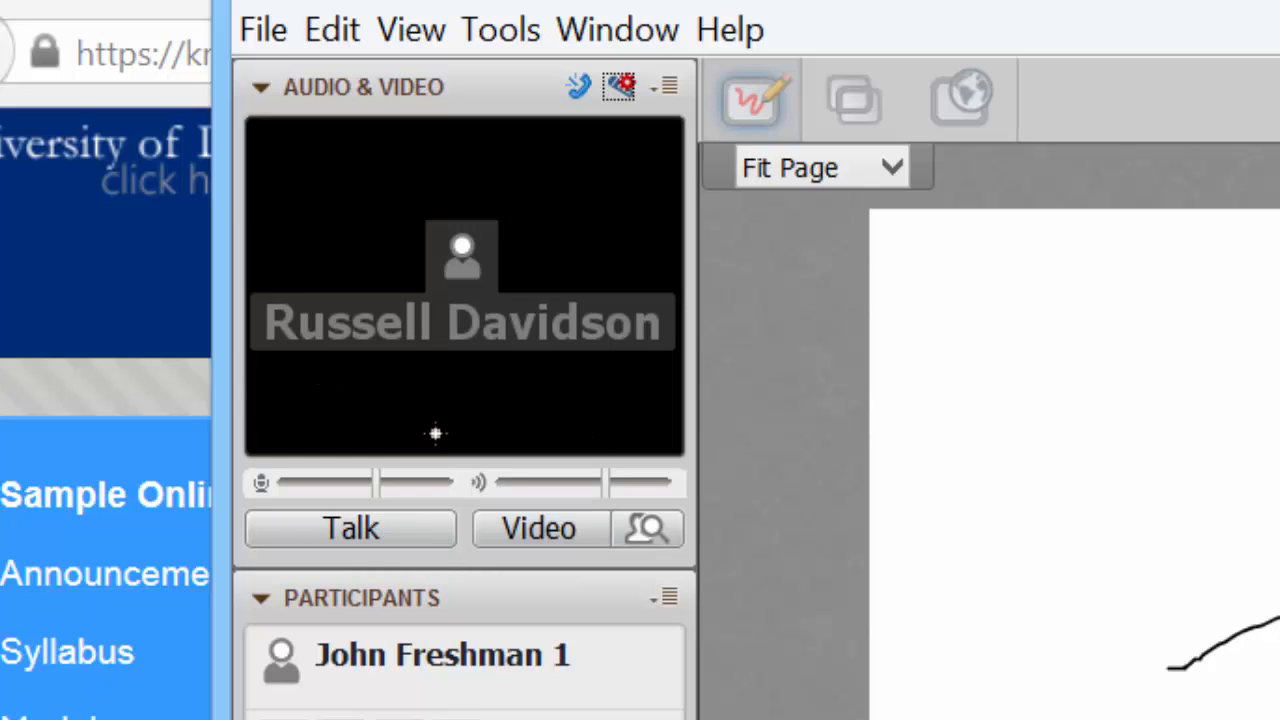
mouse_move(292, 444)
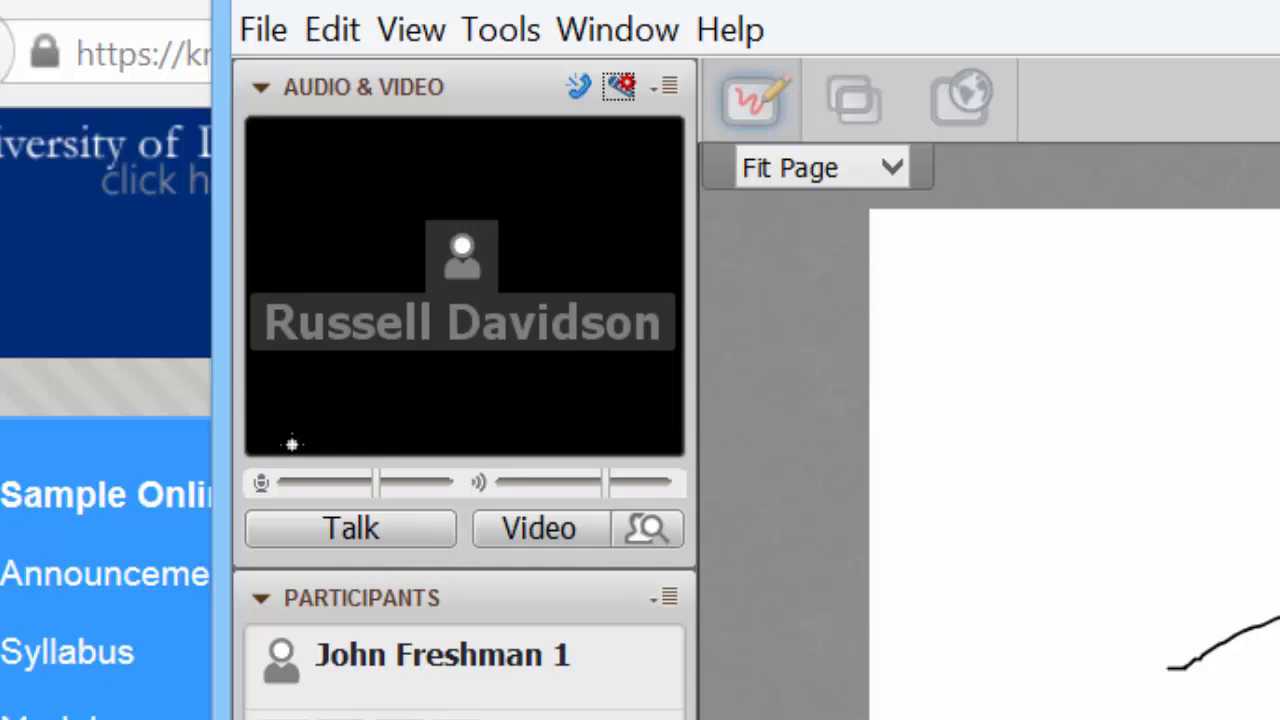
mouse_move(626, 417)
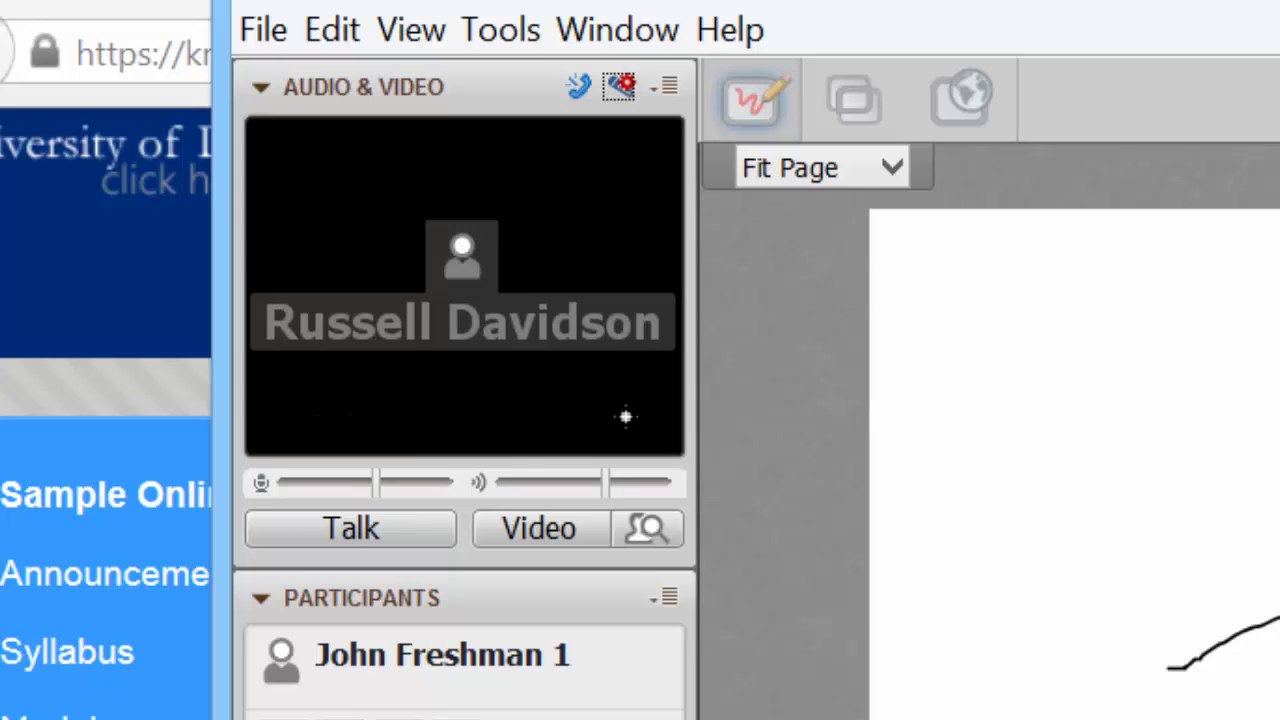
mouse_move(629, 389)
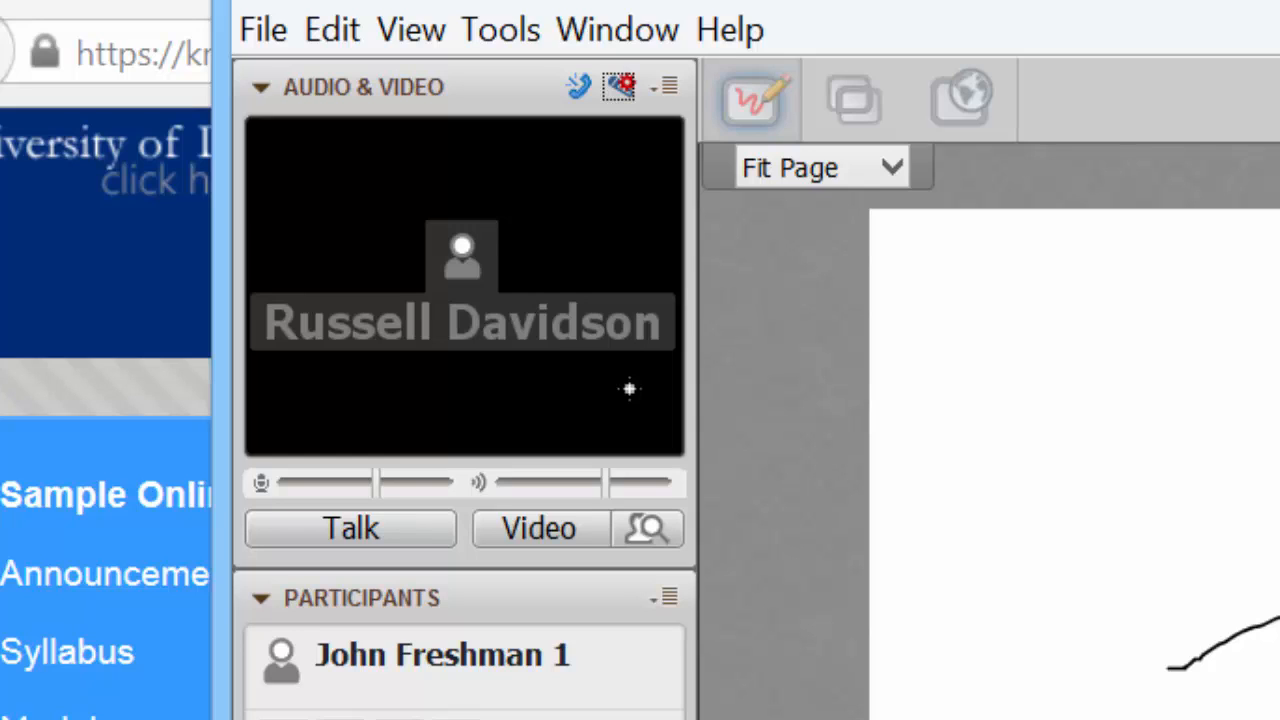
mouse_move(615, 515)
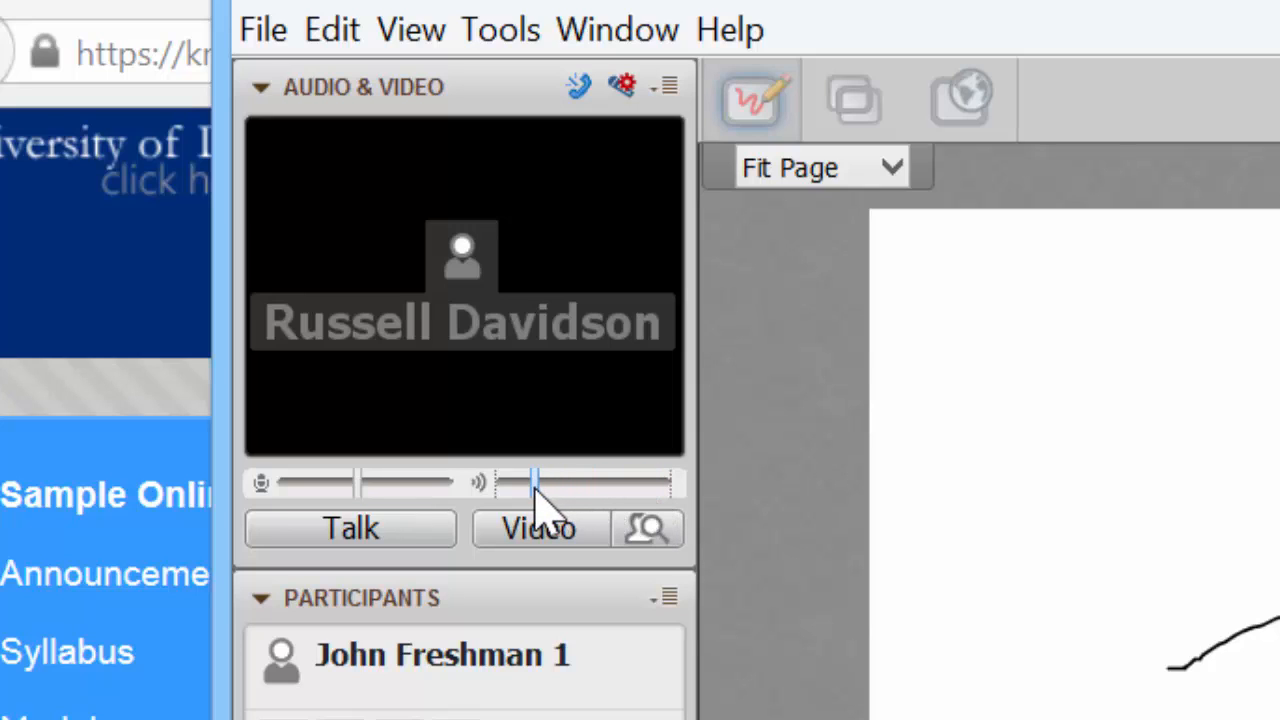
Step: Raise the speaker volume slider and turn on Talk to enable the microphone
left_click_drag(540, 484, 615, 484)
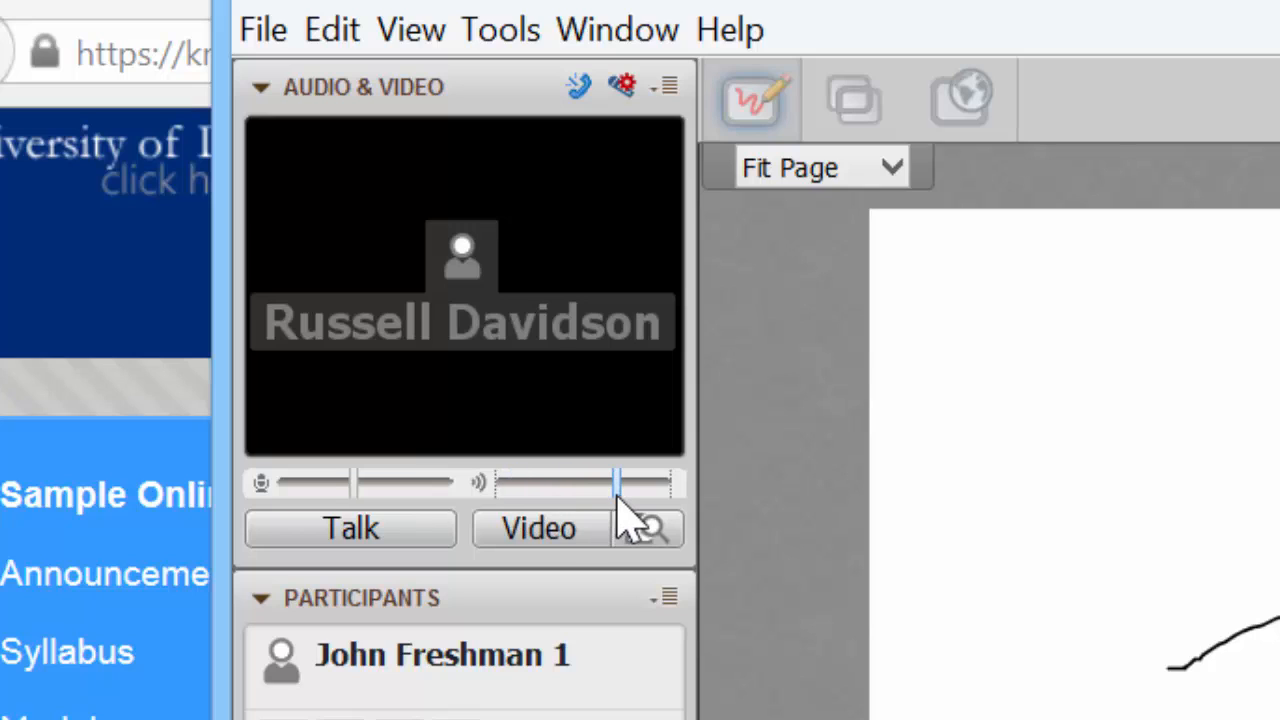
mouse_move(270, 500)
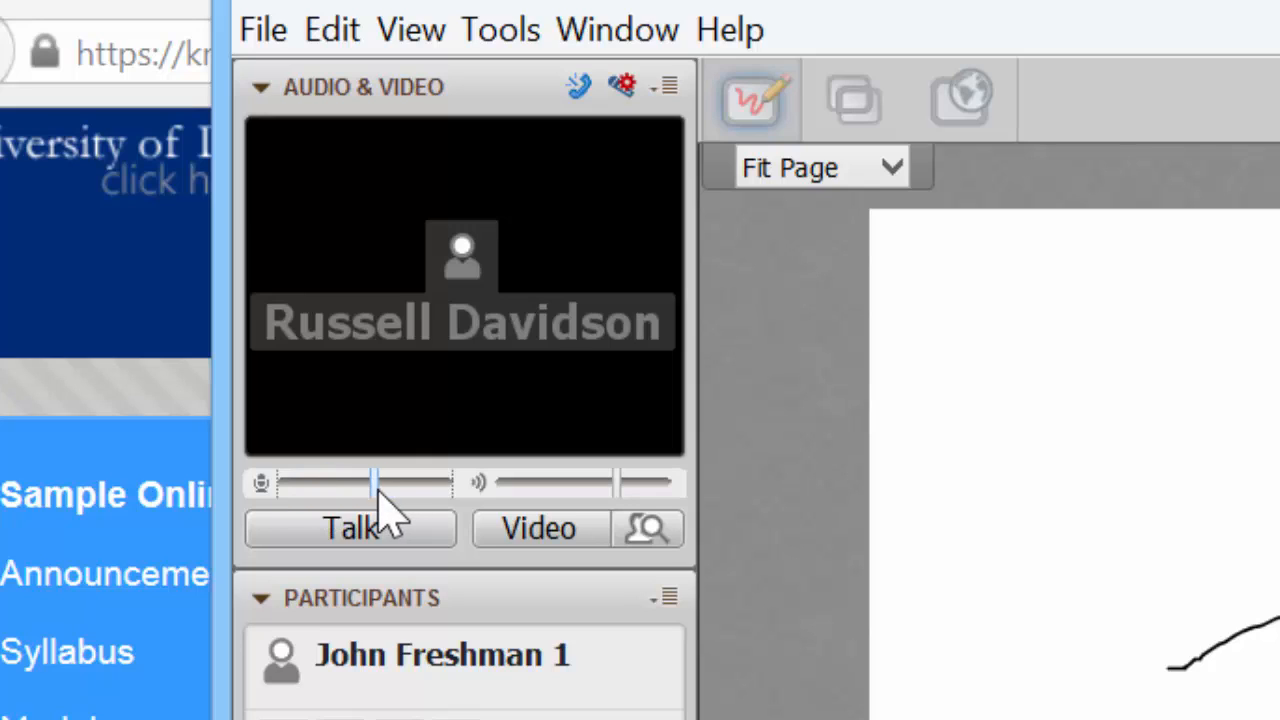
mouse_move(462, 380)
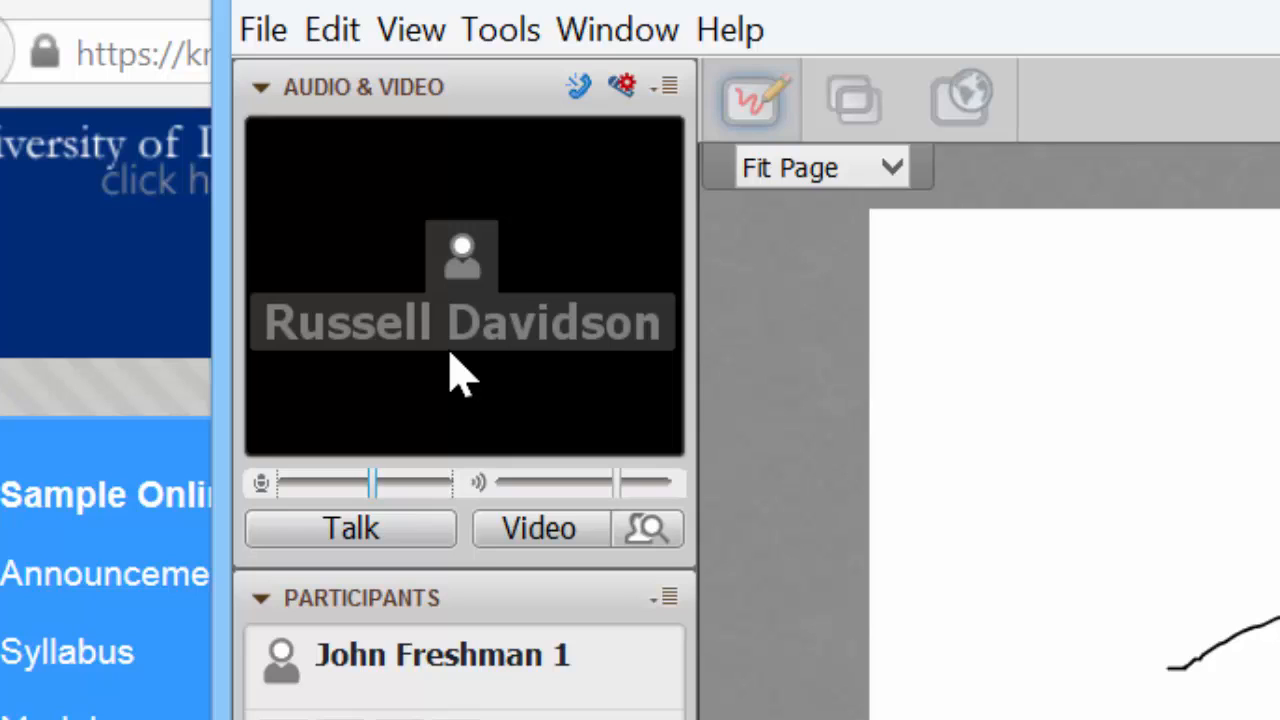
mouse_move(375, 505)
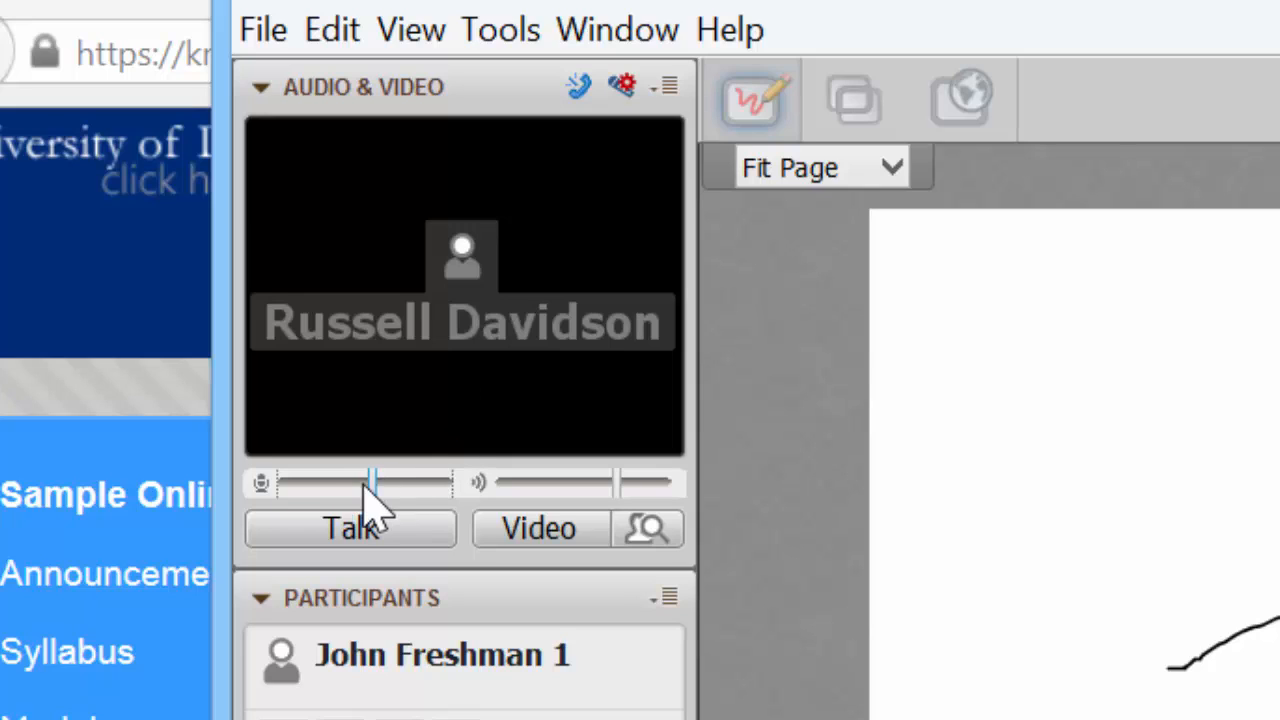
mouse_move(378, 515)
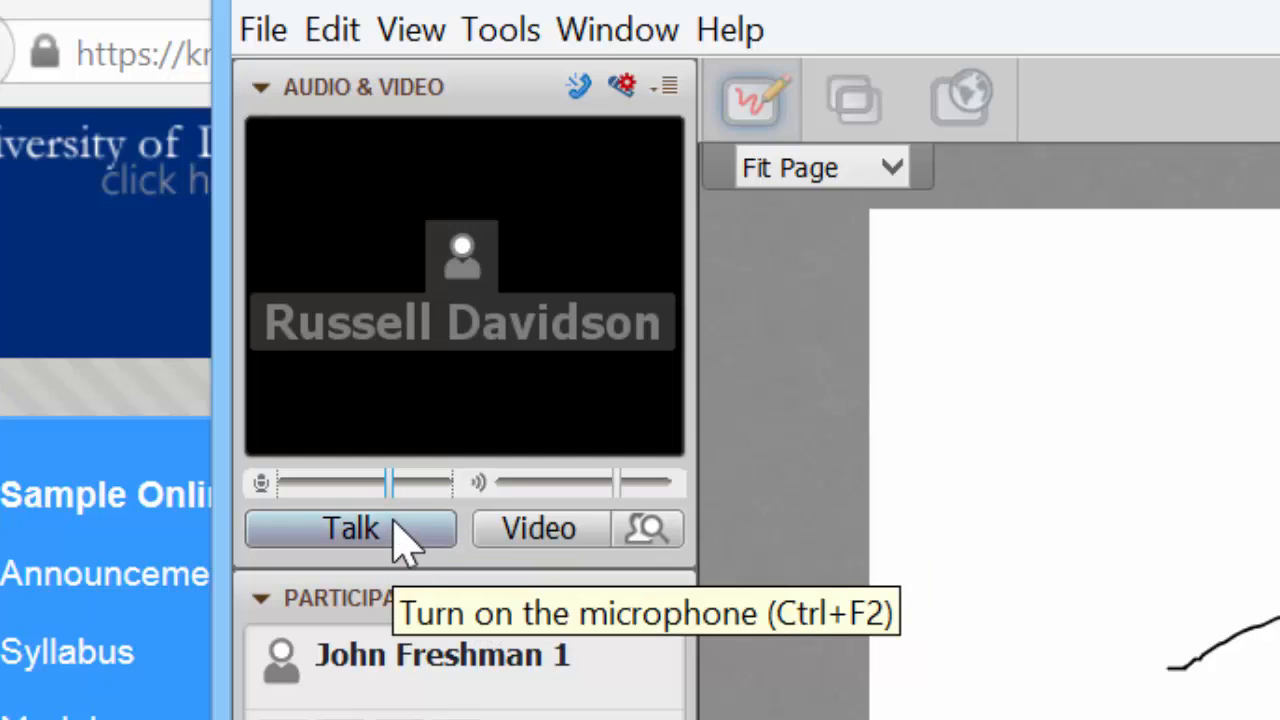
left_click(350, 528)
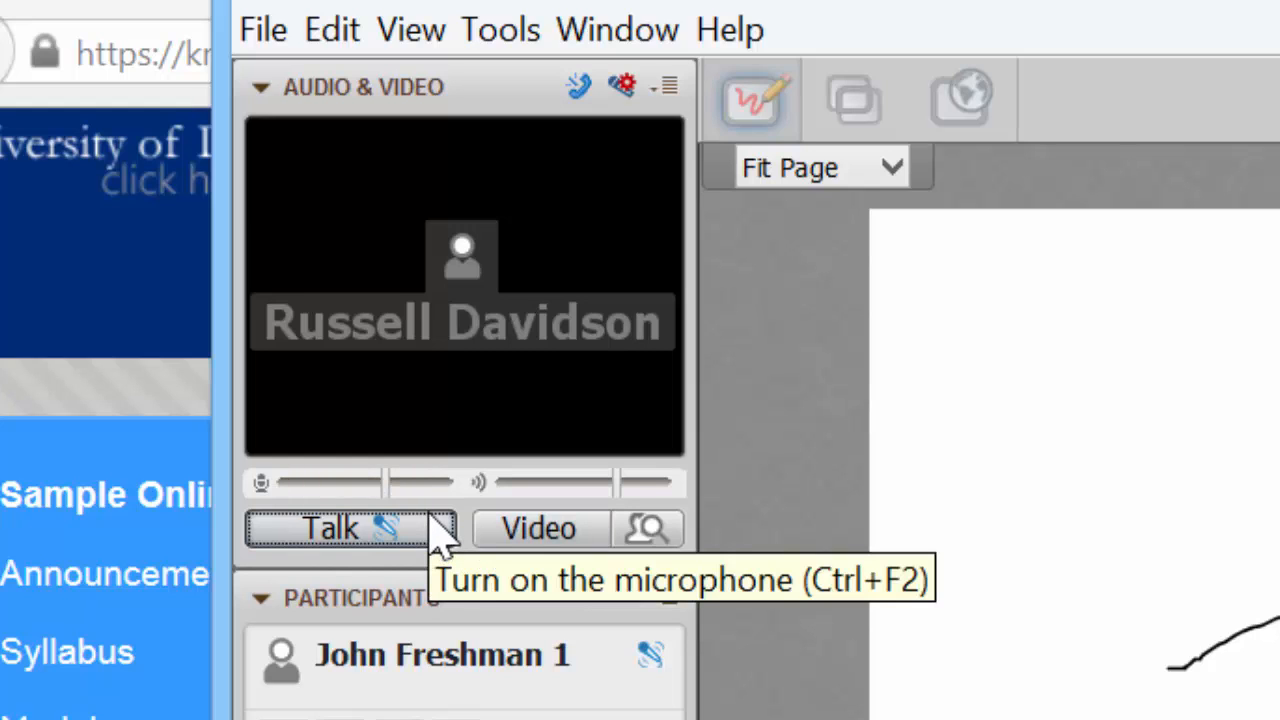
mouse_move(330, 498)
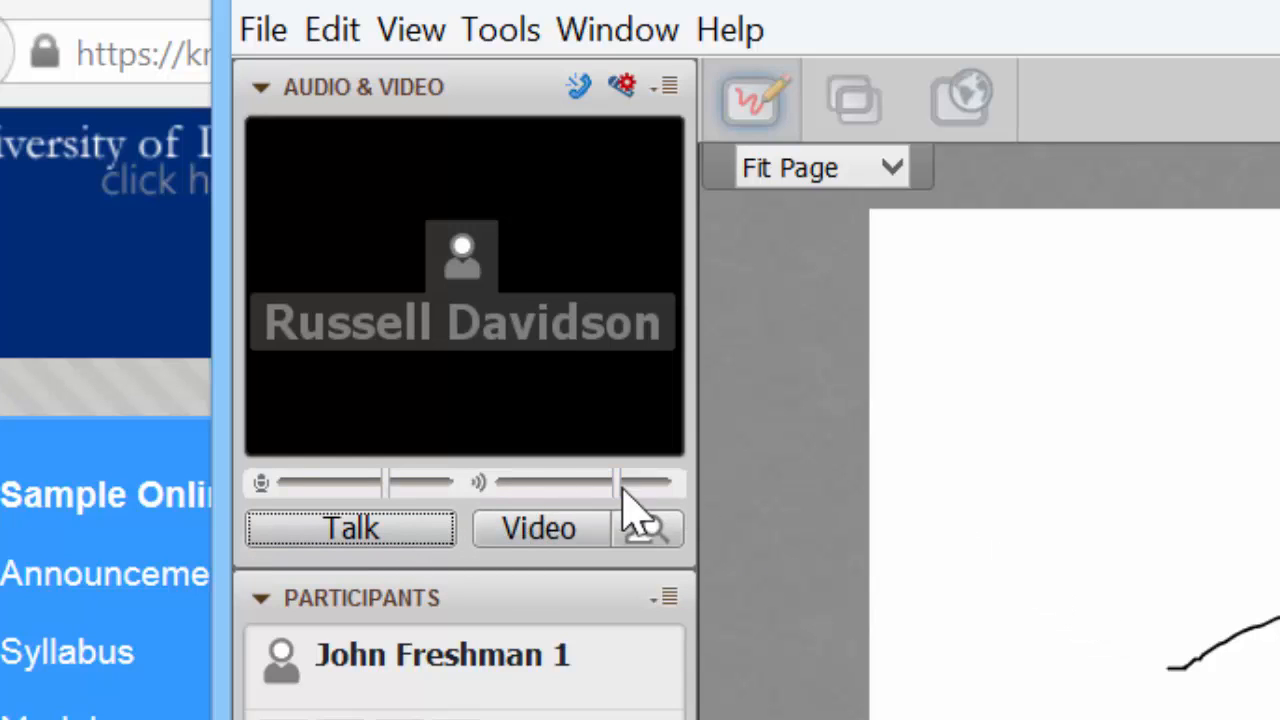
mouse_move(585, 510)
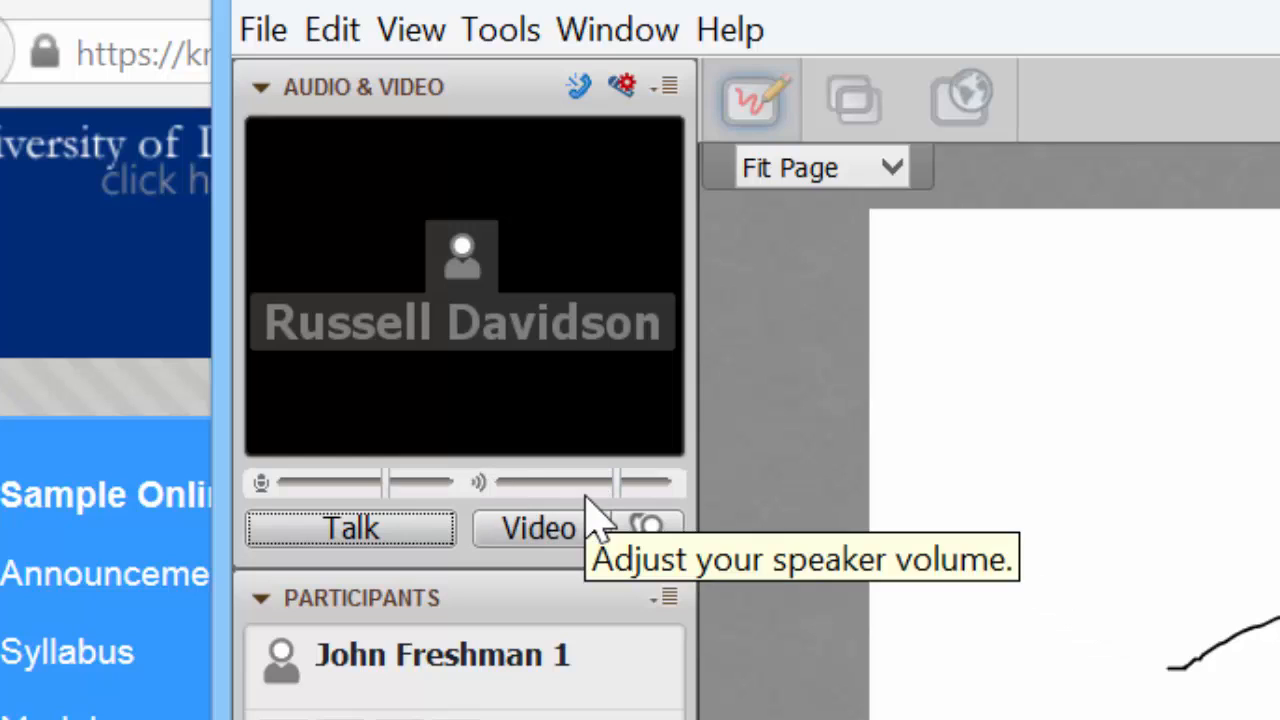
mouse_move(585, 525)
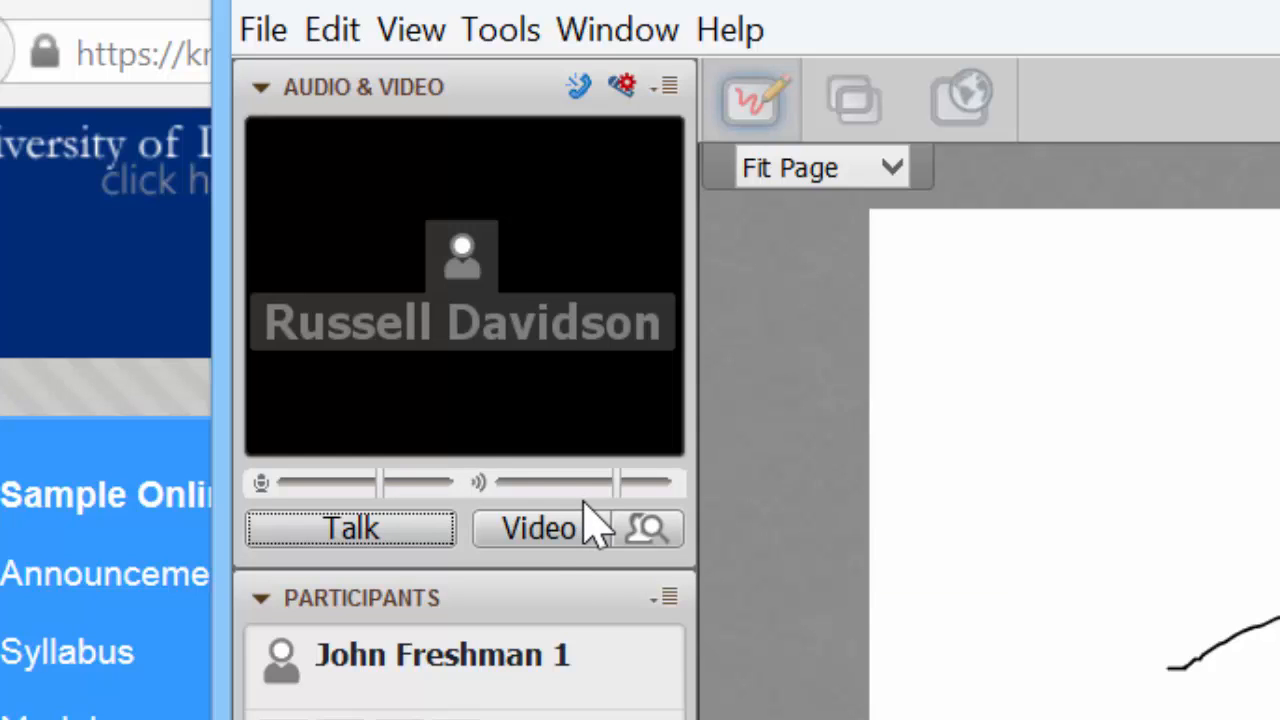
mouse_move(623, 88)
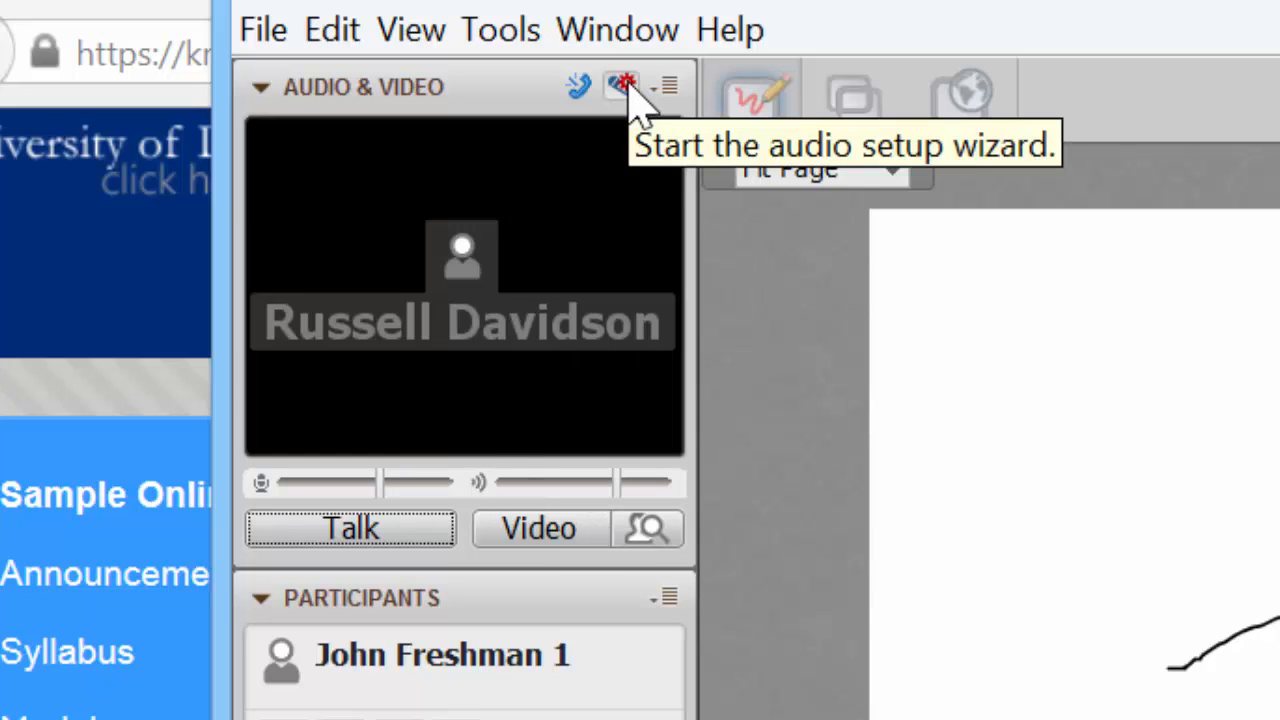
mouse_move(668, 88)
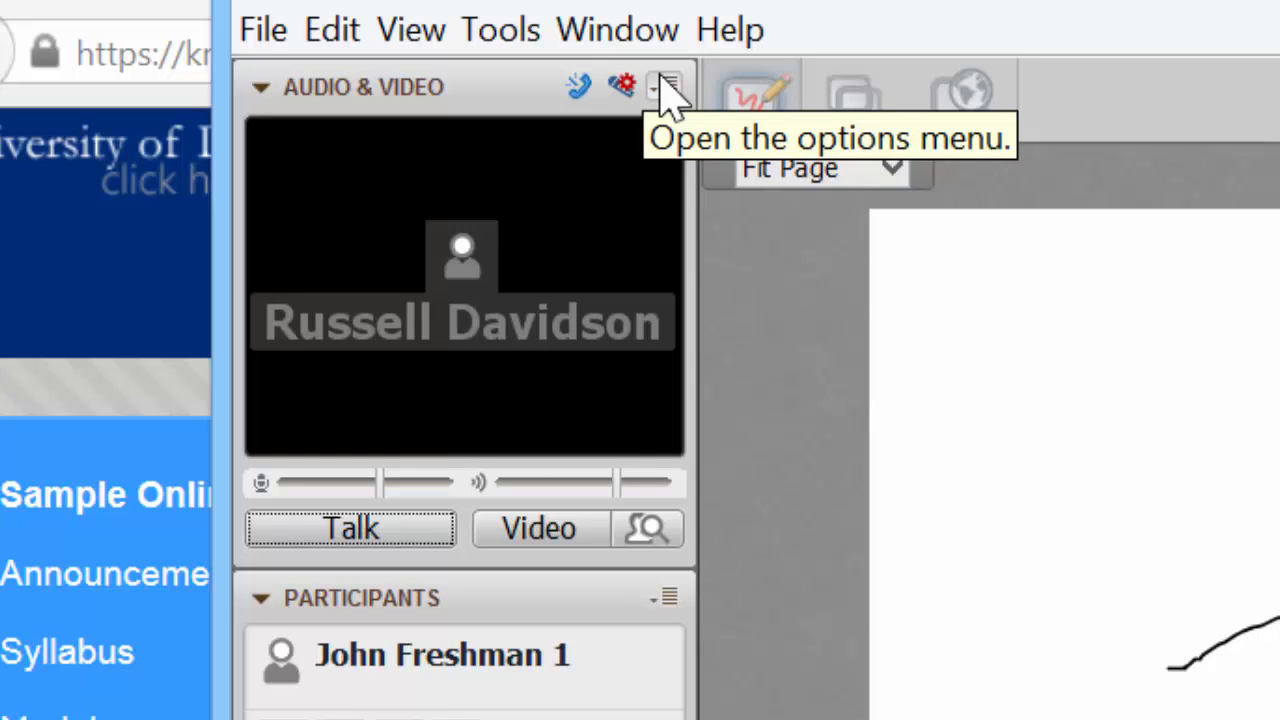
Step: Set John Freshman 1's status to the Approval emotion in the Participants panel
scroll("down", 3)
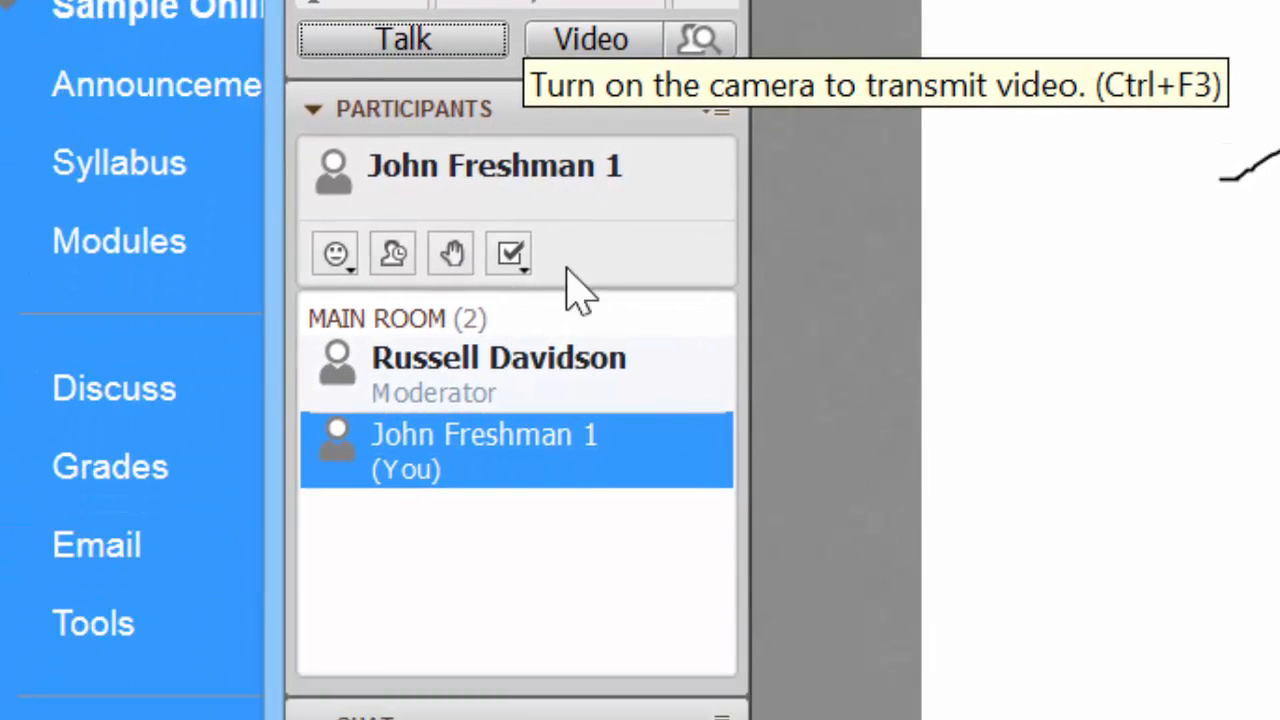
mouse_move(620, 320)
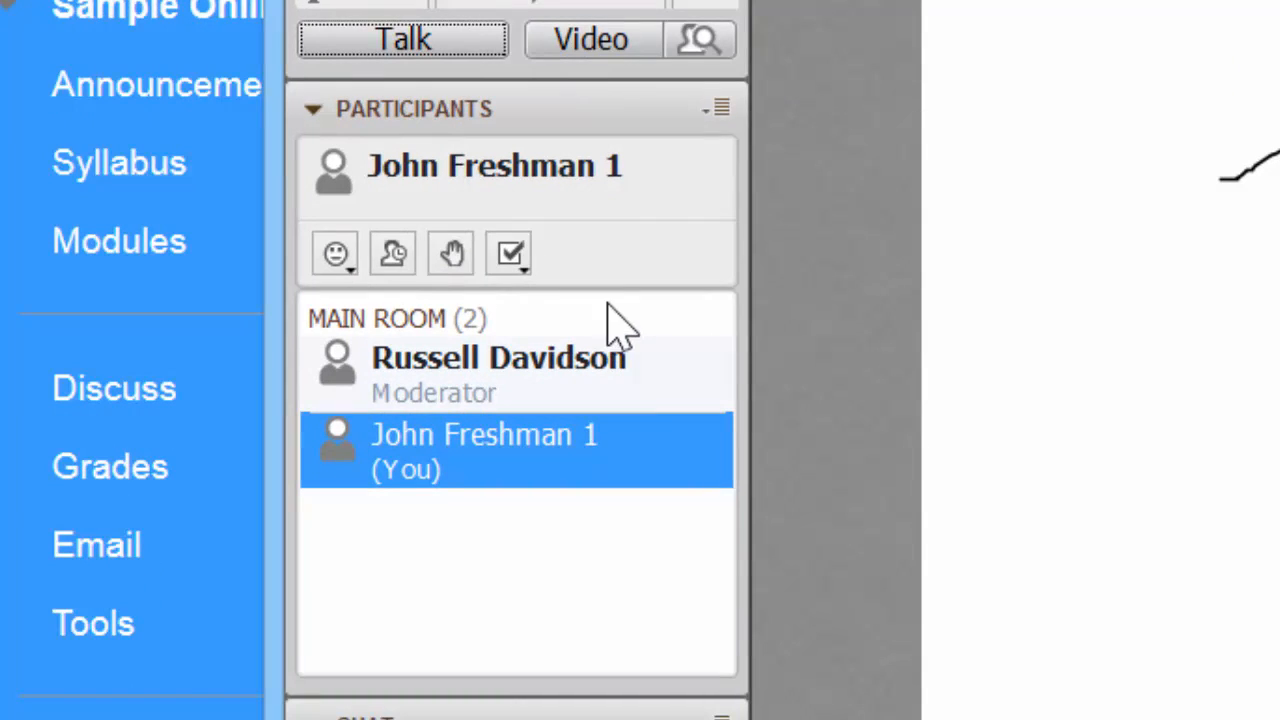
mouse_move(685, 200)
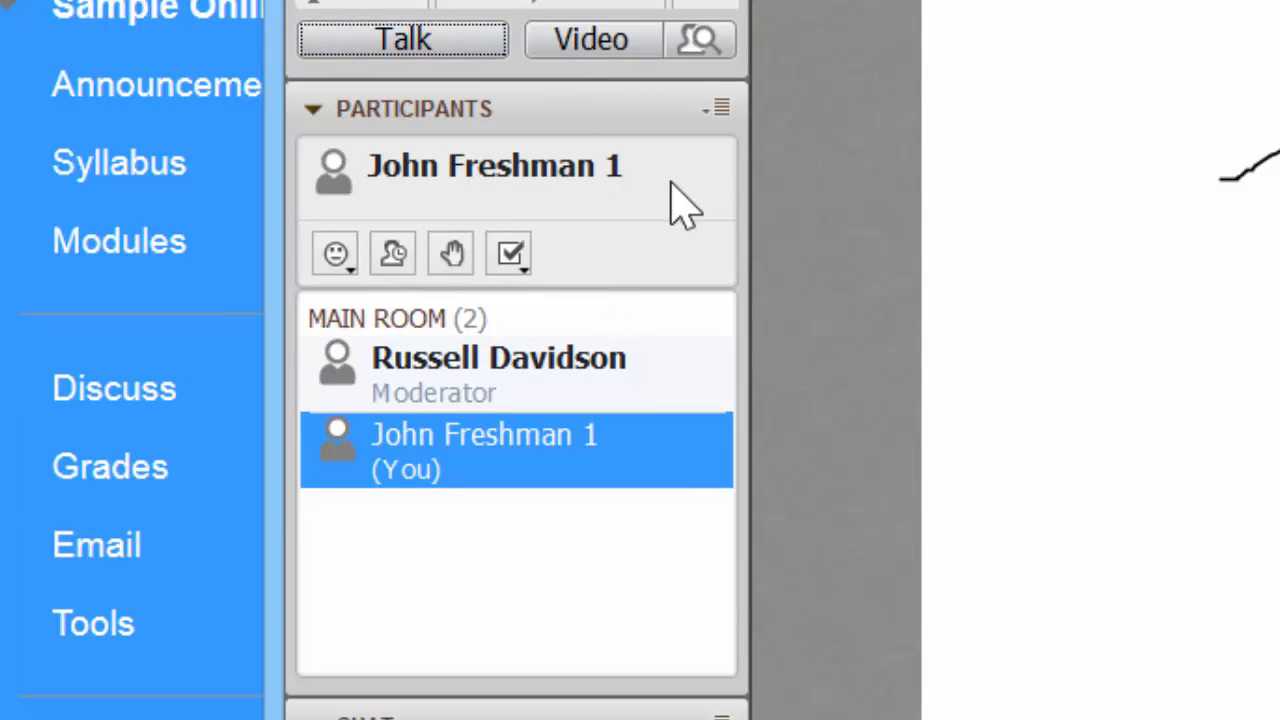
mouse_move(508, 248)
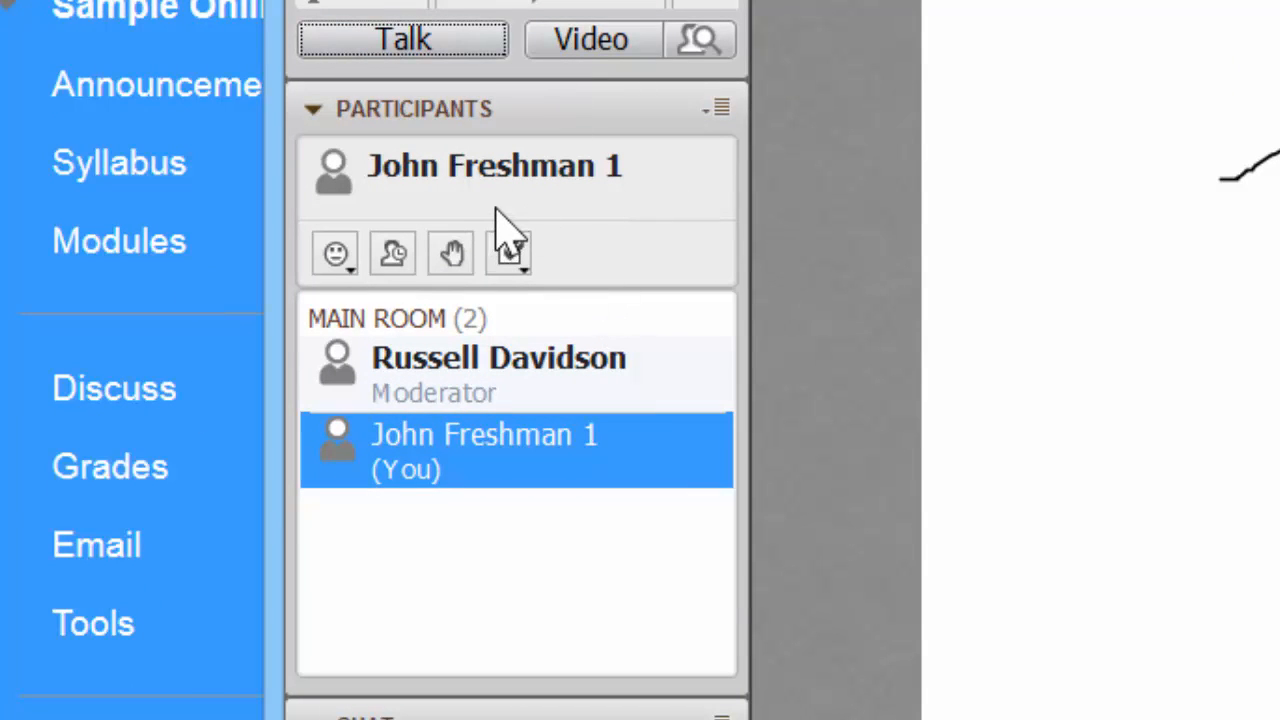
left_click(335, 253)
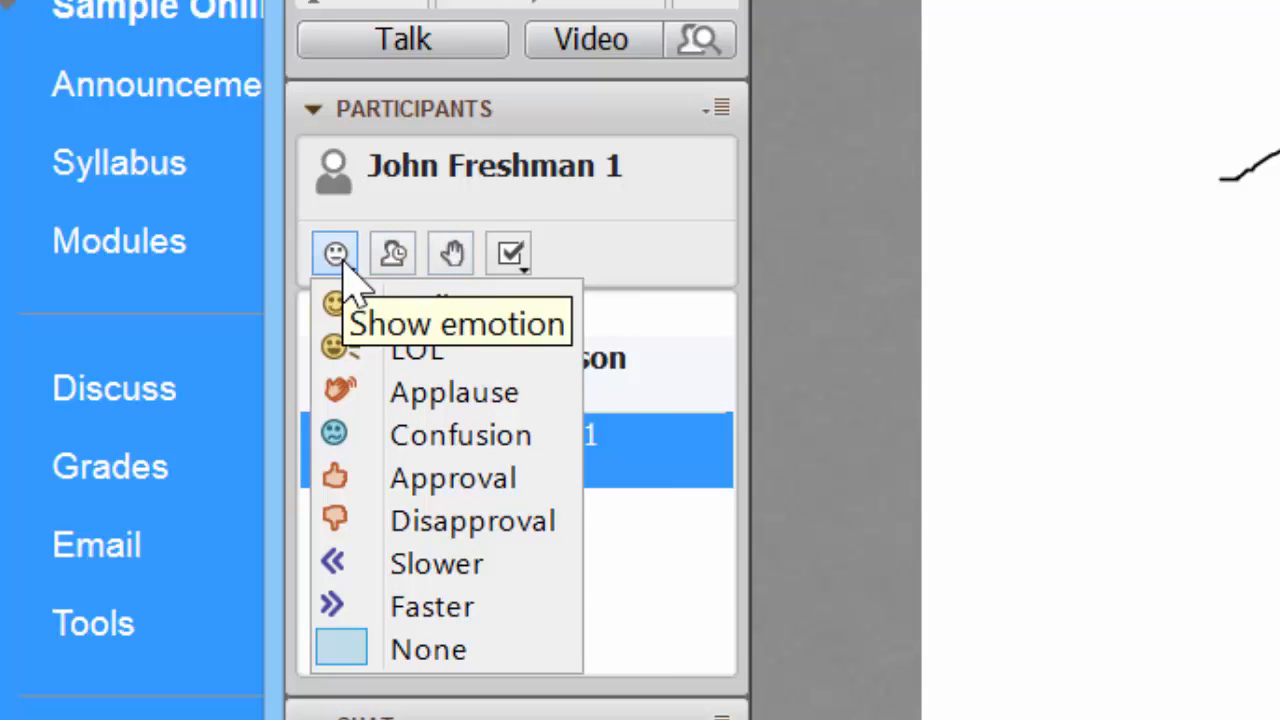
mouse_move(432, 606)
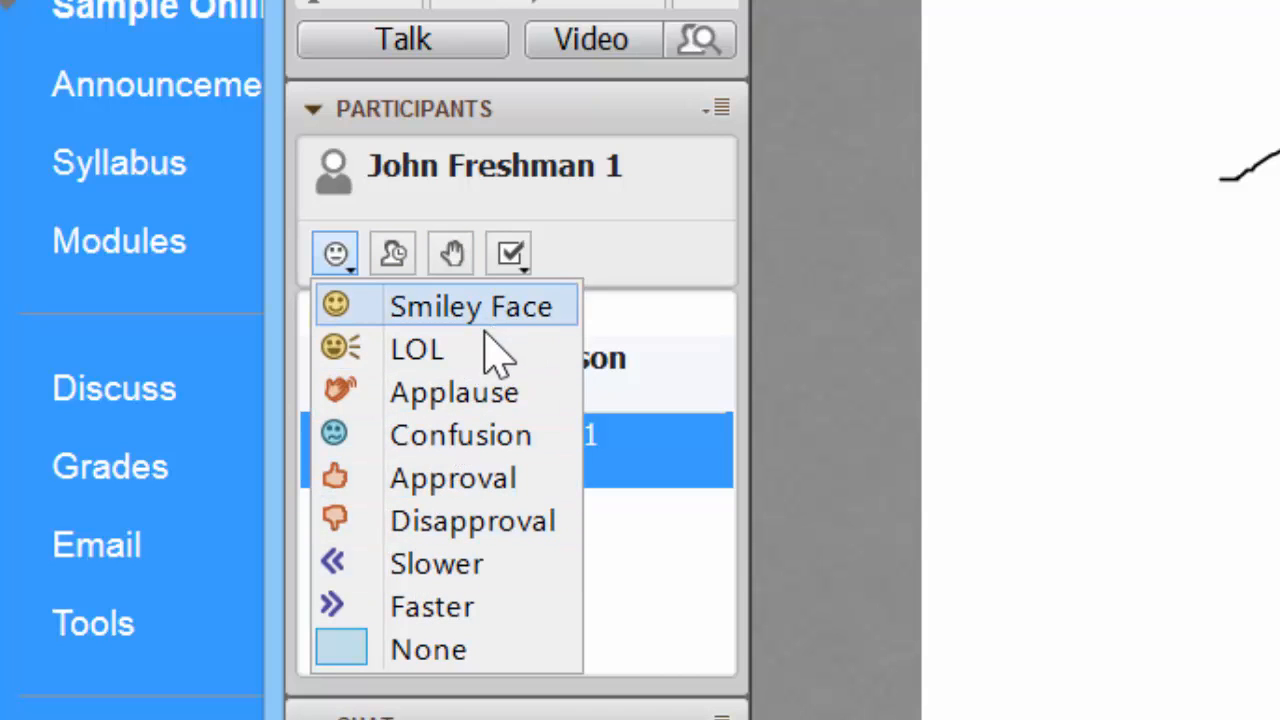
mouse_move(460, 434)
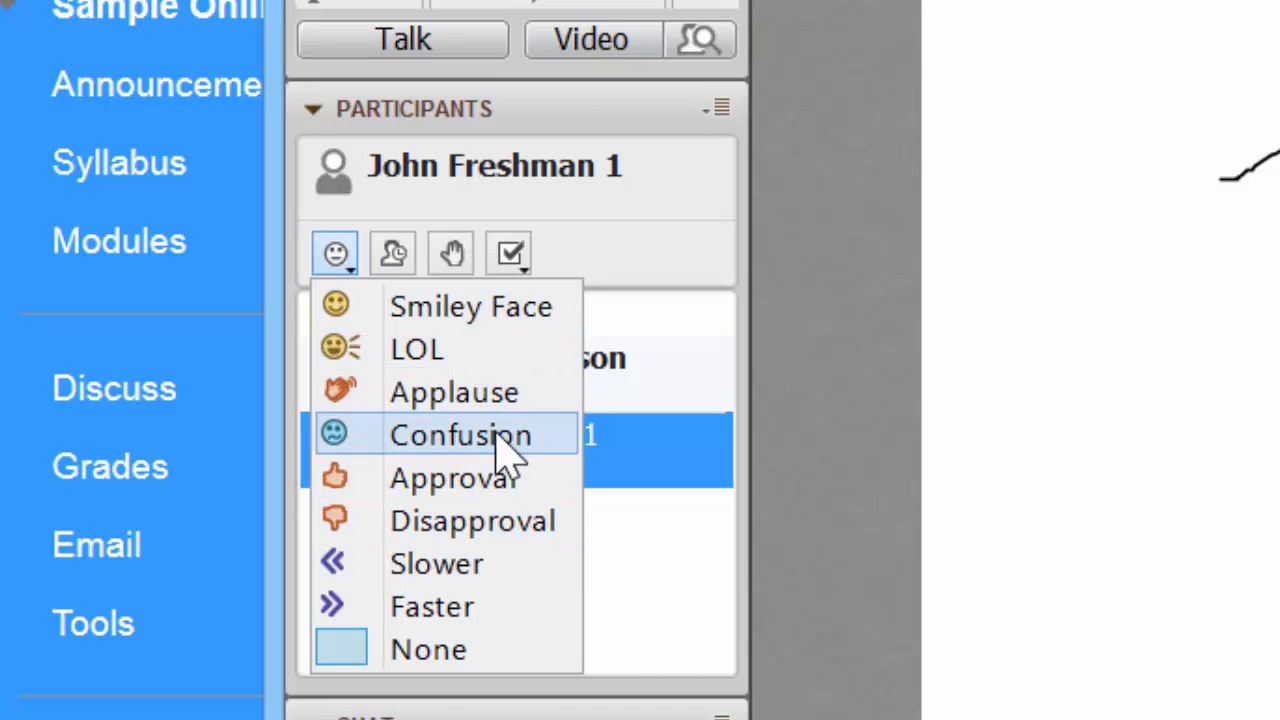
mouse_move(480, 470)
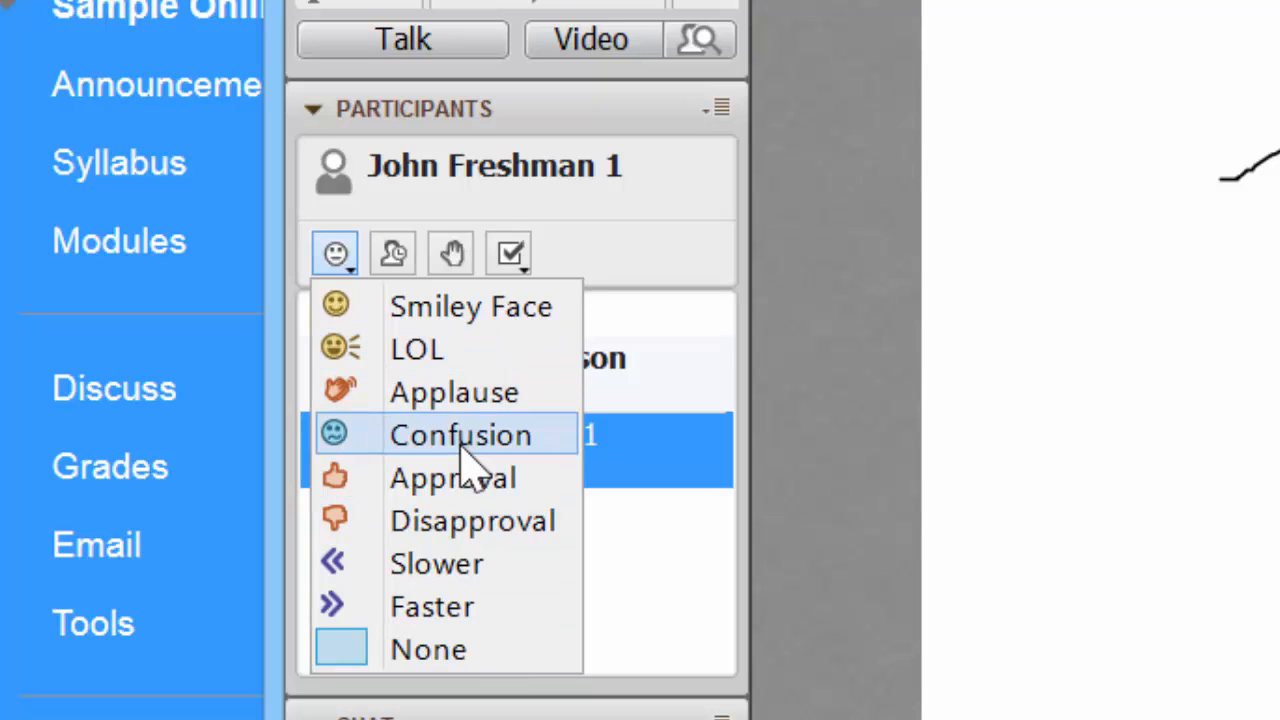
left_click(452, 477)
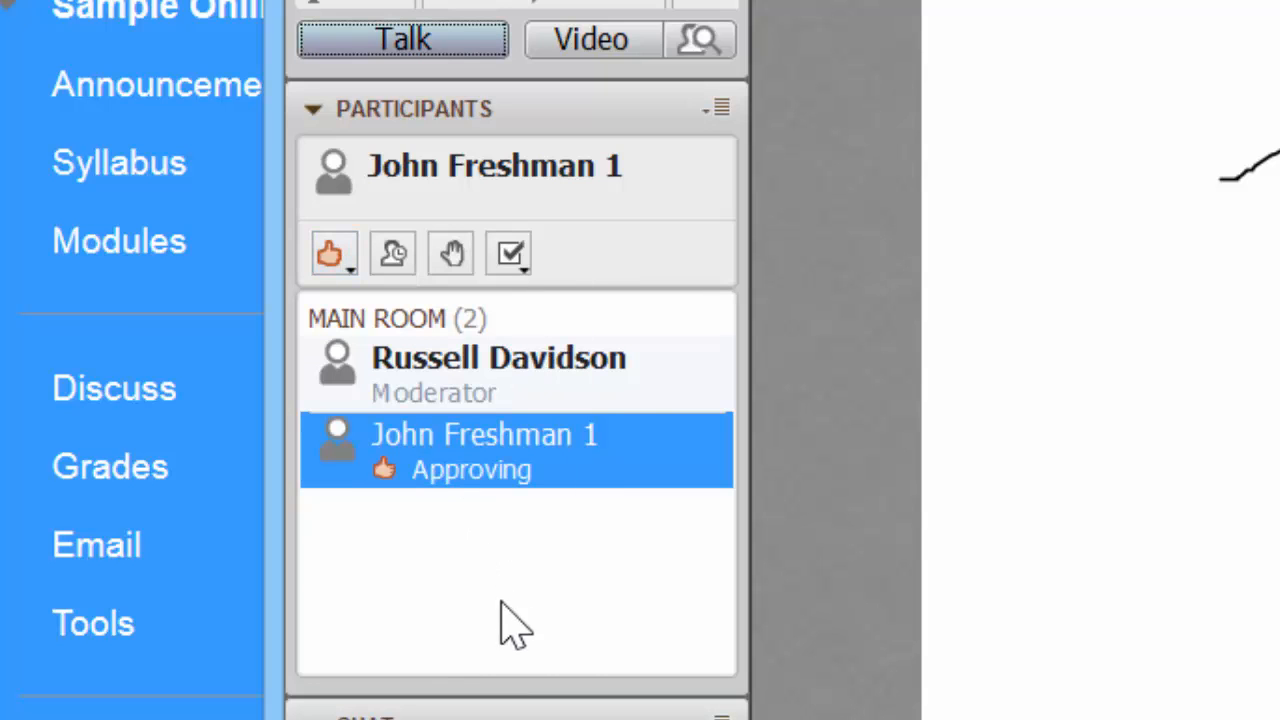
mouse_move(415, 540)
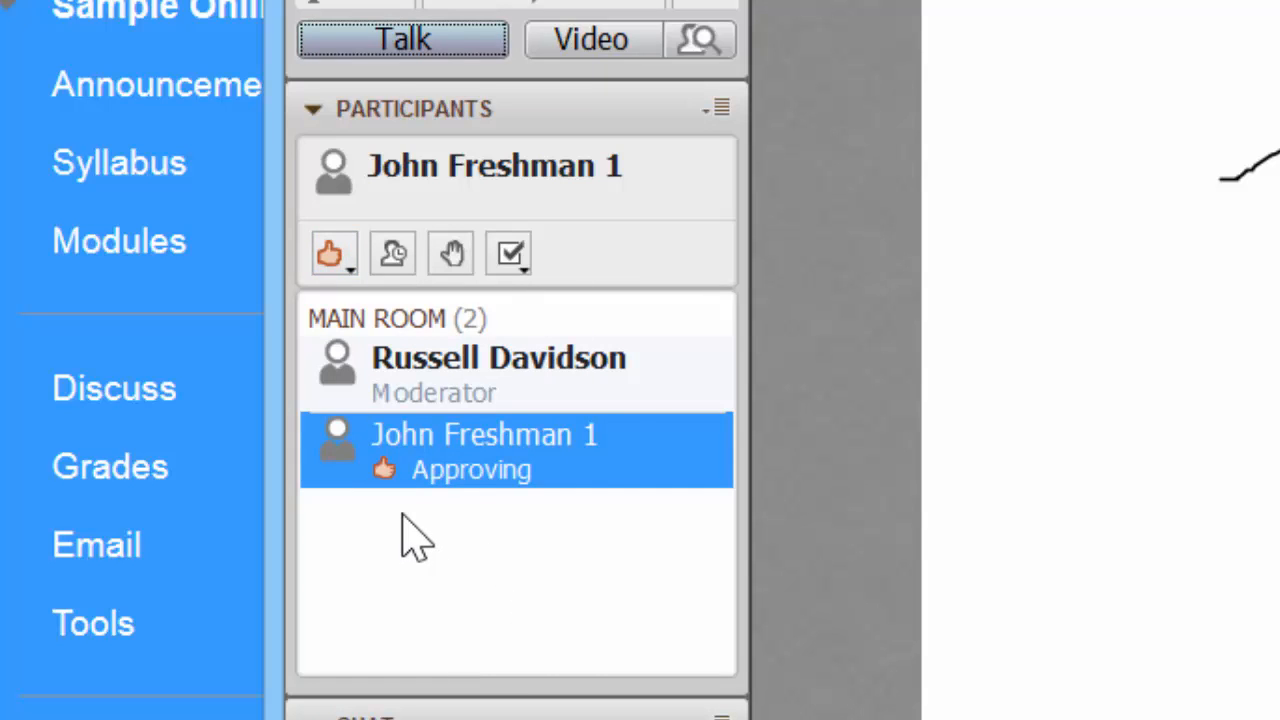
mouse_move(383, 470)
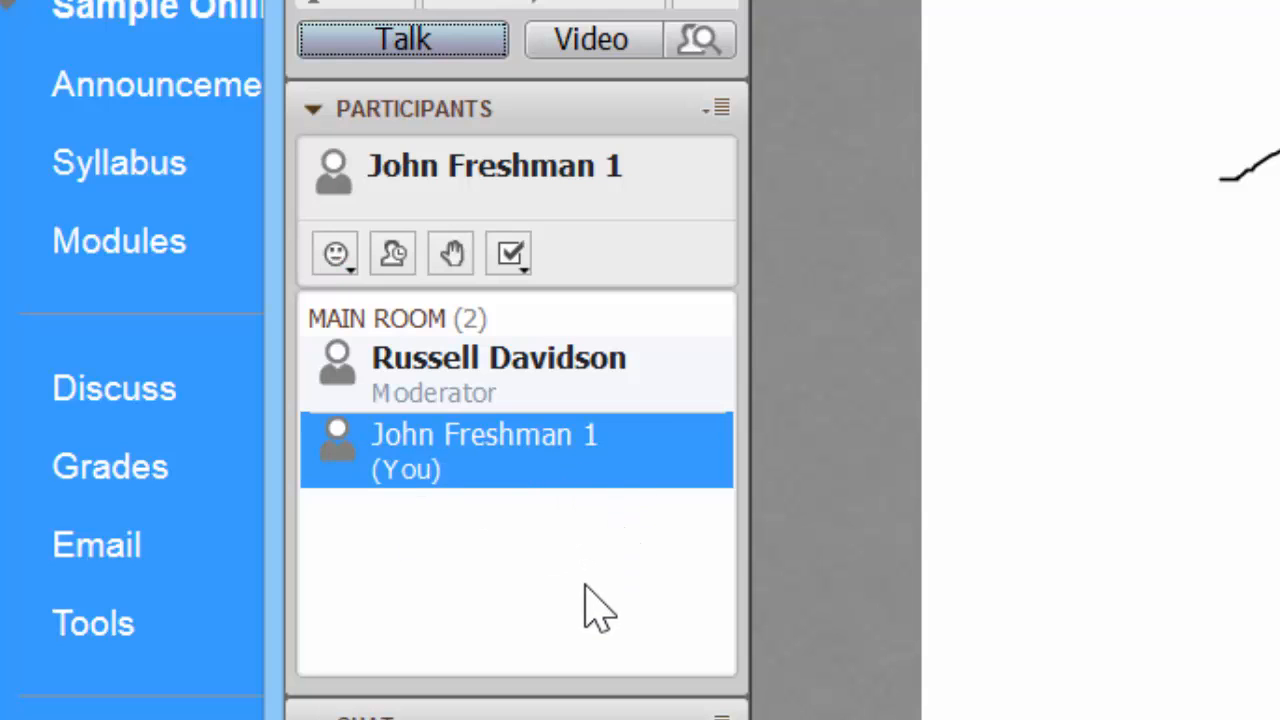
mouse_move(600, 490)
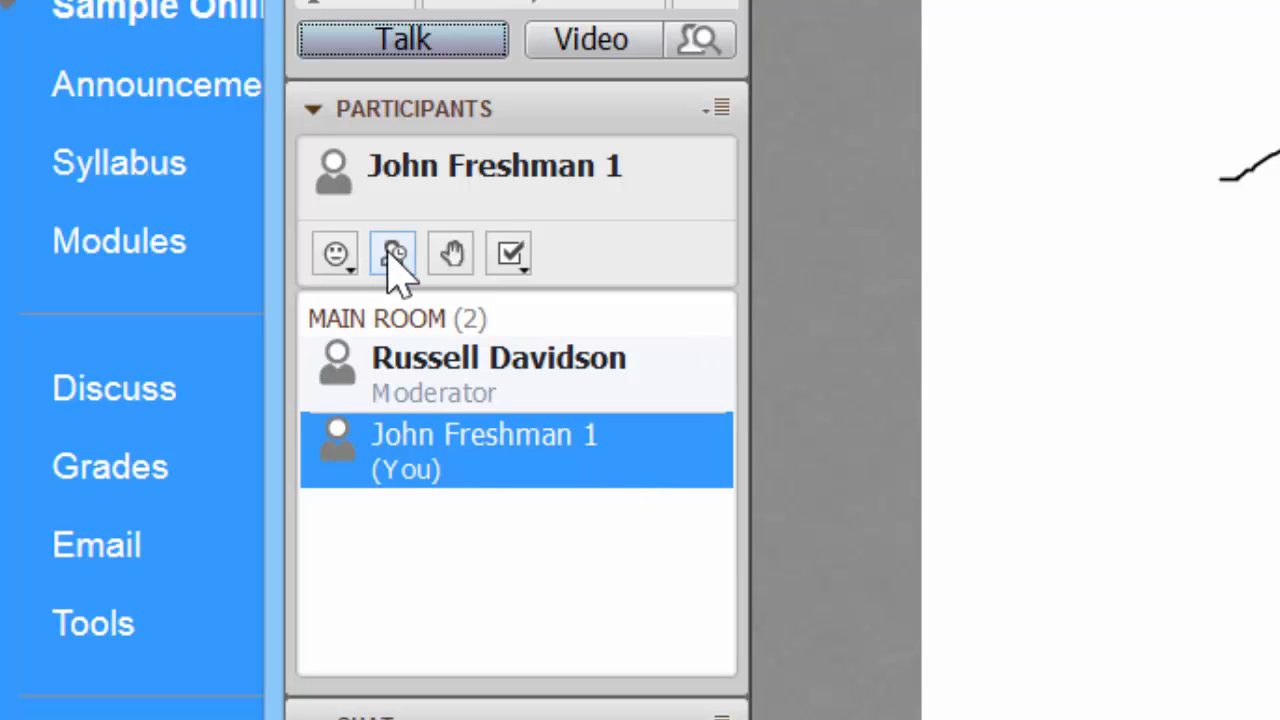
Step: Toggle the Away status, then raise your hand for the moderator
left_click(392, 253)
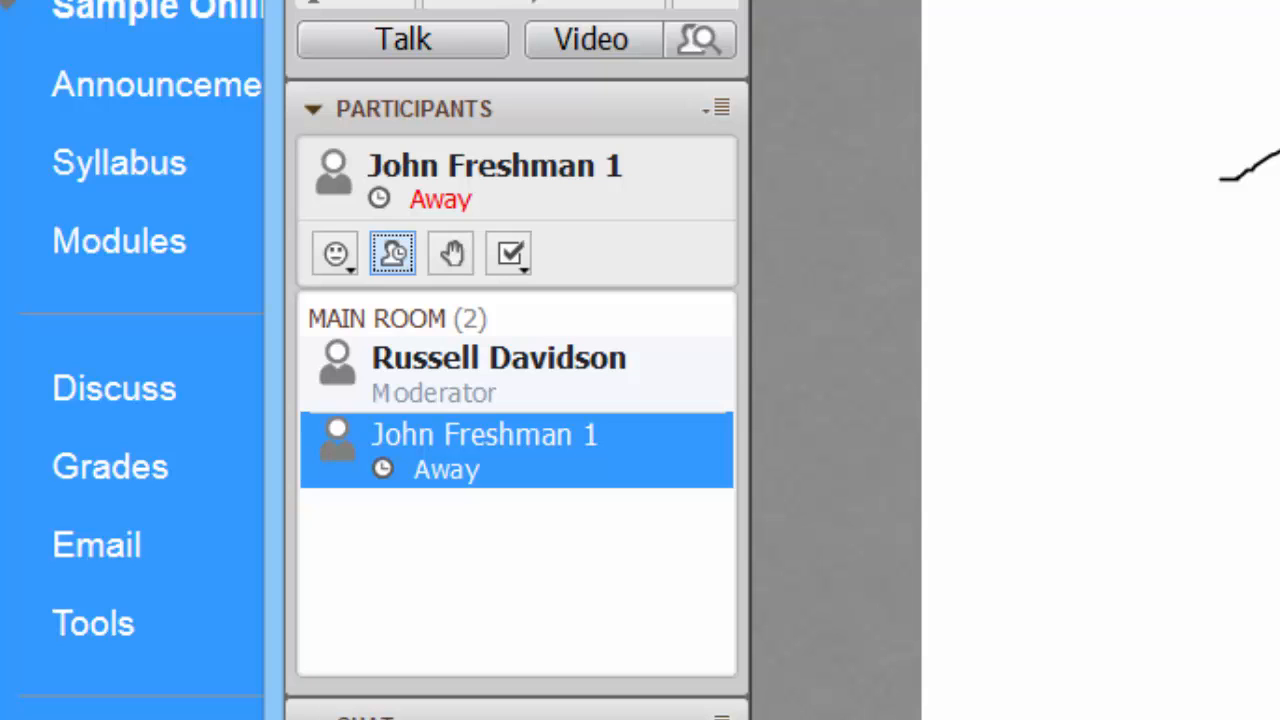
mouse_move(830, 185)
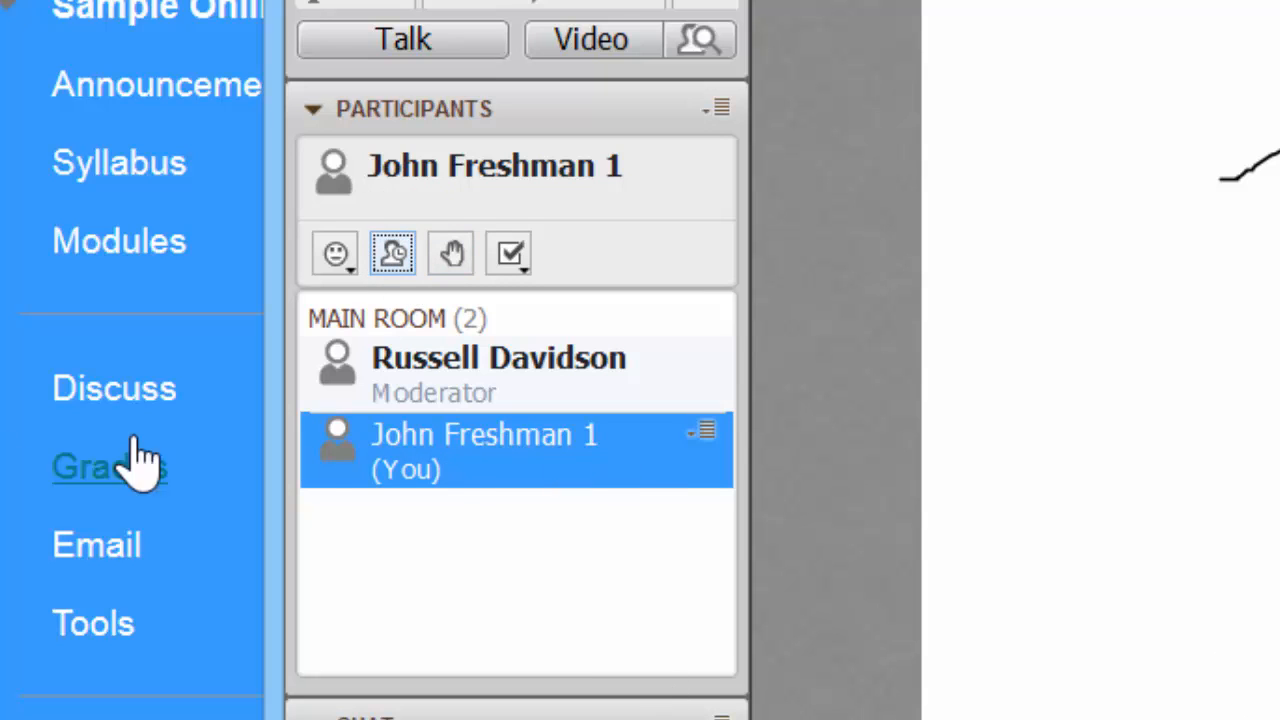
mouse_move(450, 253)
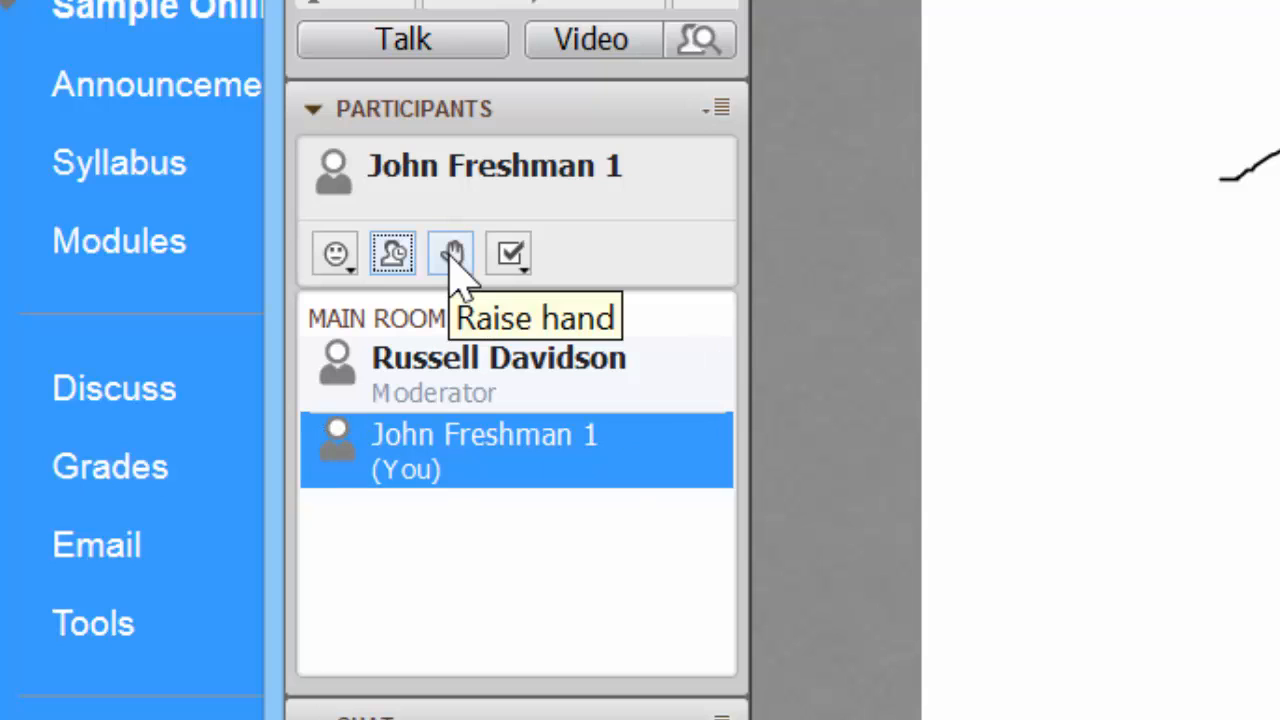
left_click(450, 252)
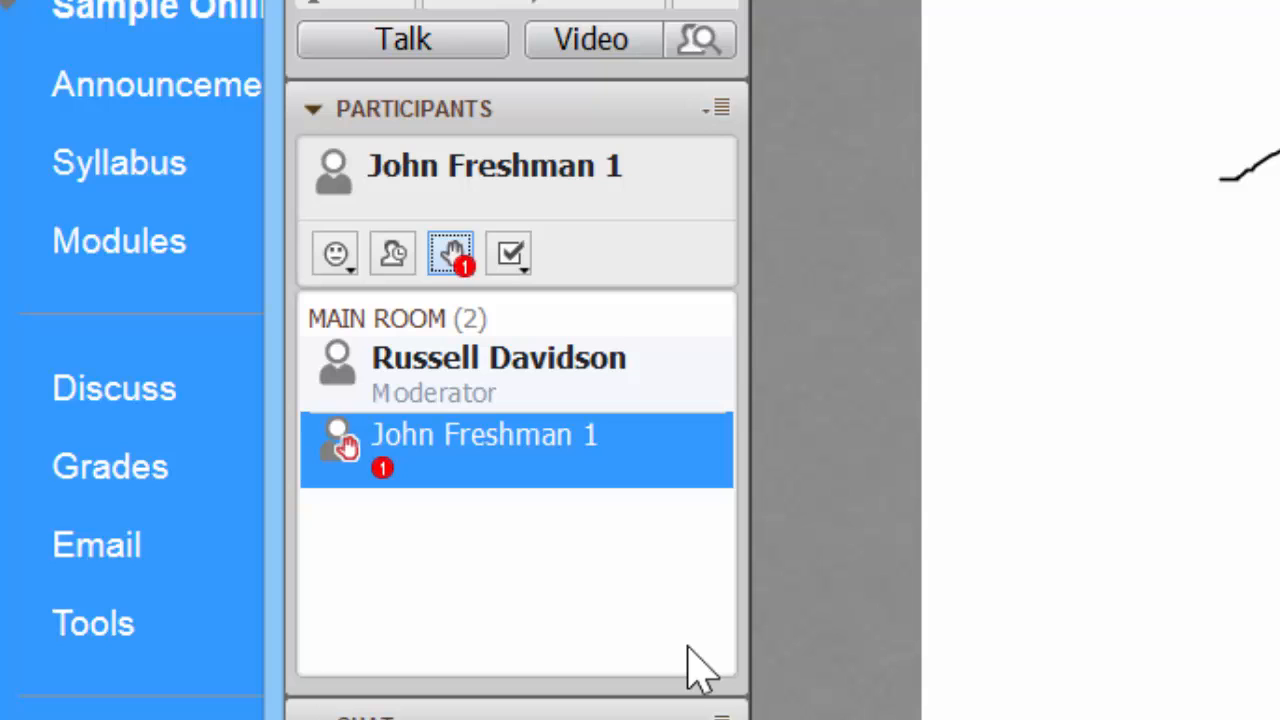
mouse_move(220, 645)
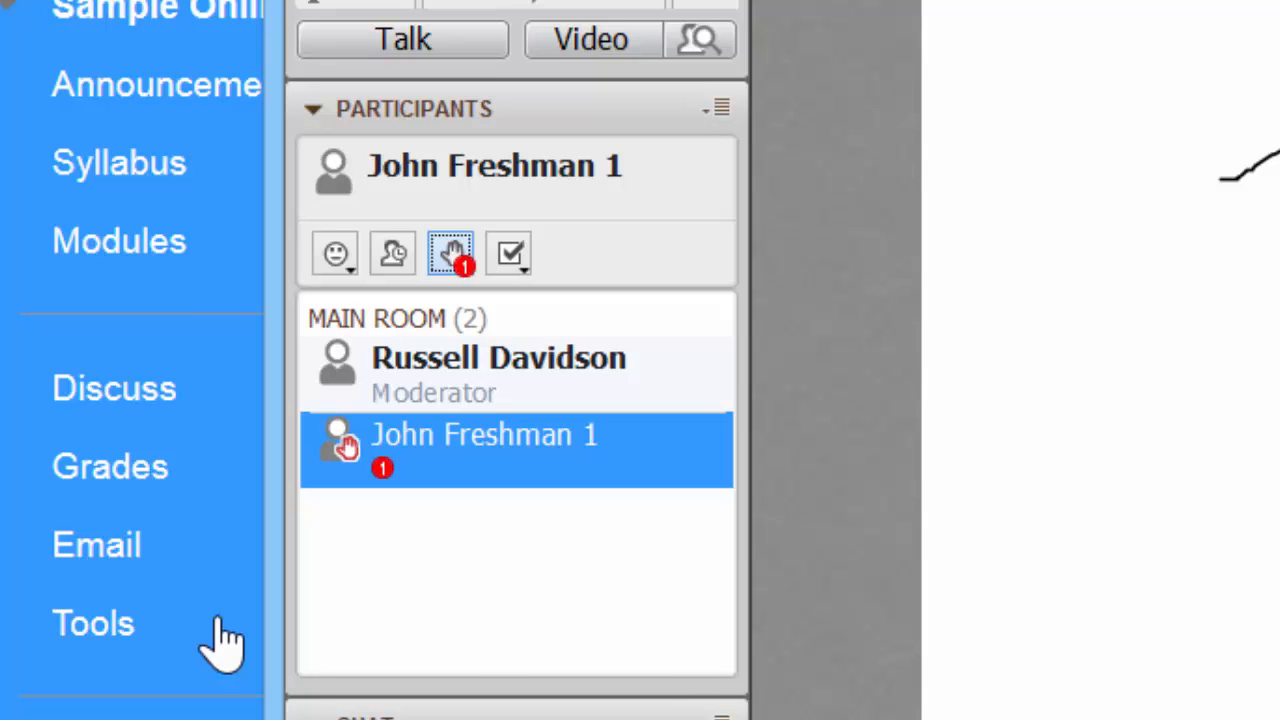
mouse_move(440, 525)
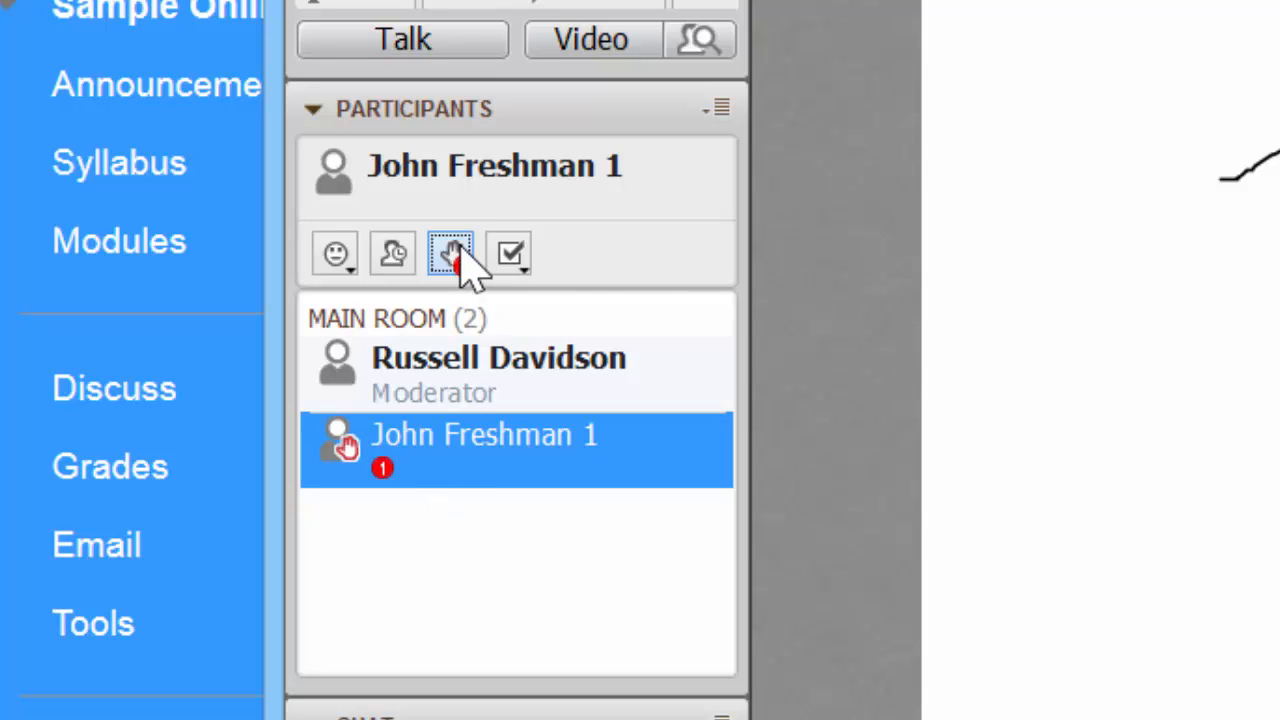
Step: Respond Yes to the moderator, then change the response to No
left_click(509, 253)
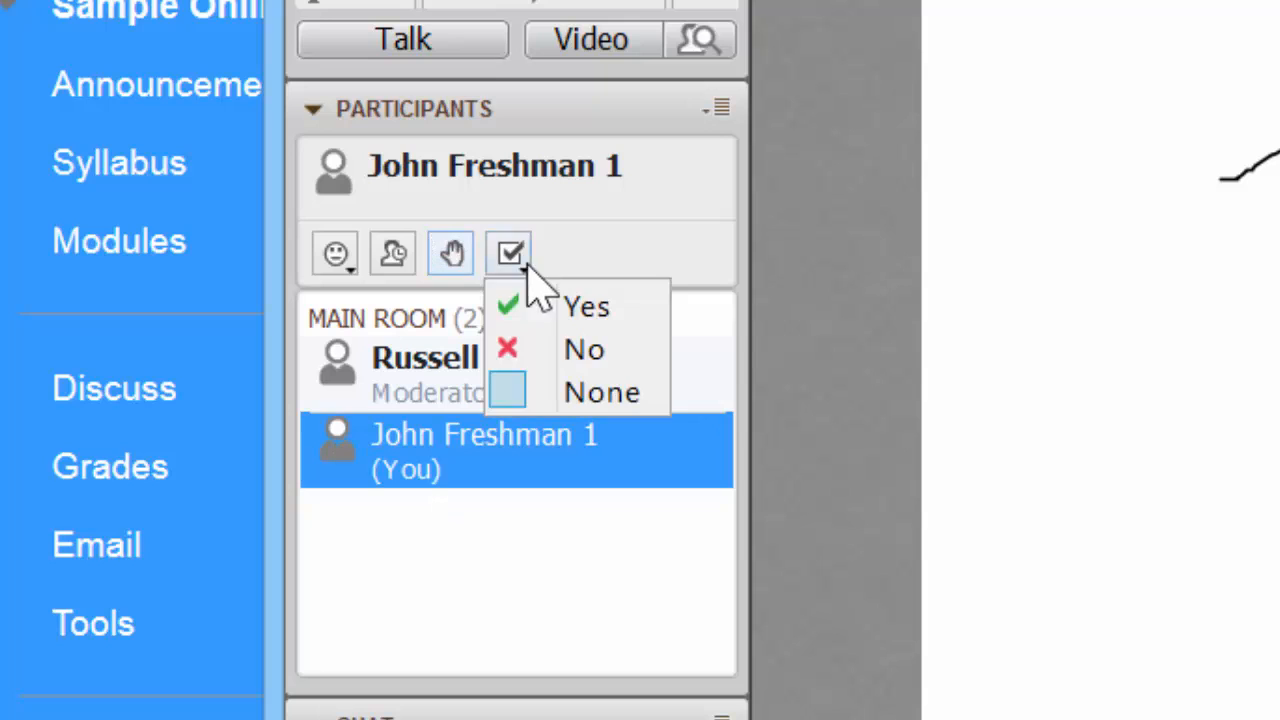
mouse_move(585, 350)
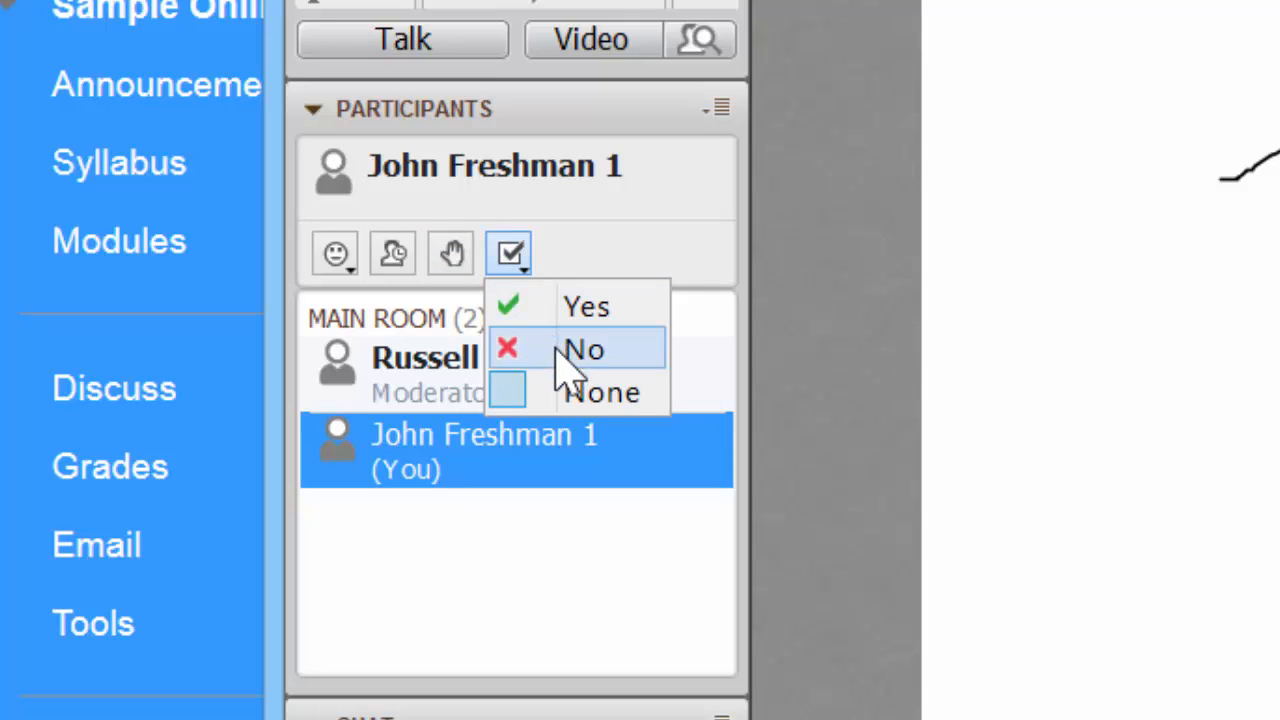
mouse_move(575, 425)
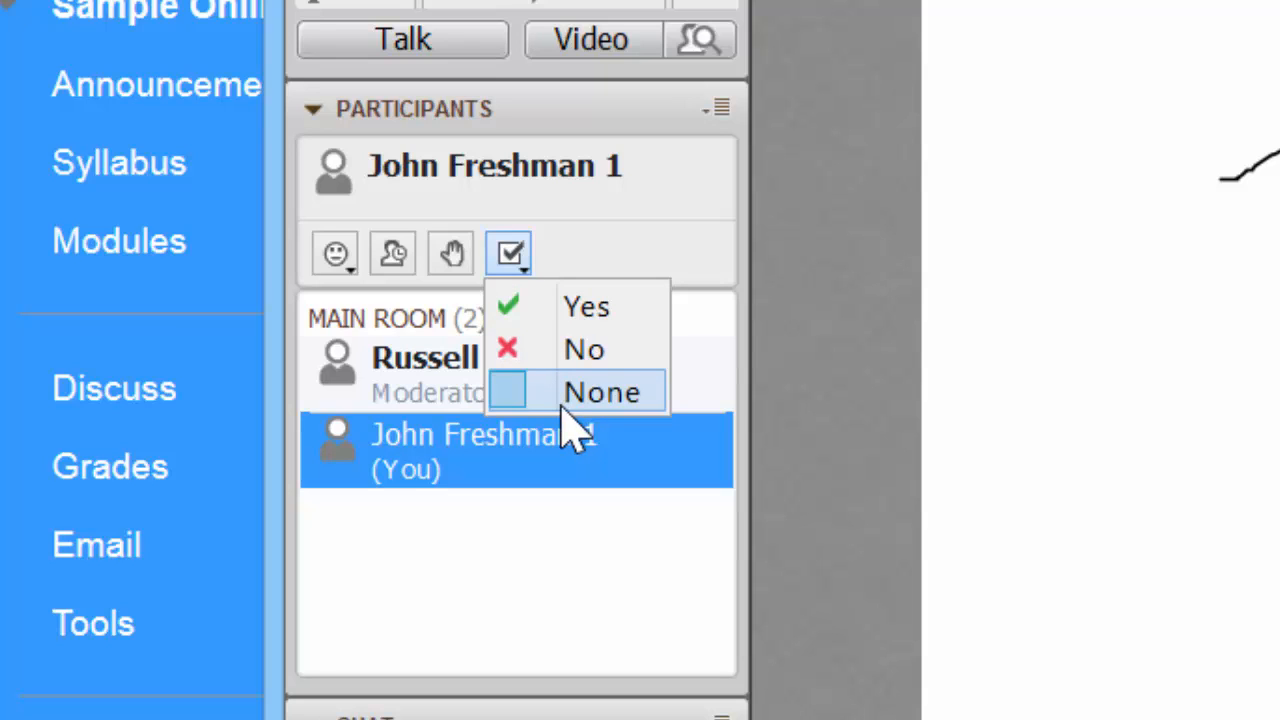
mouse_move(575, 400)
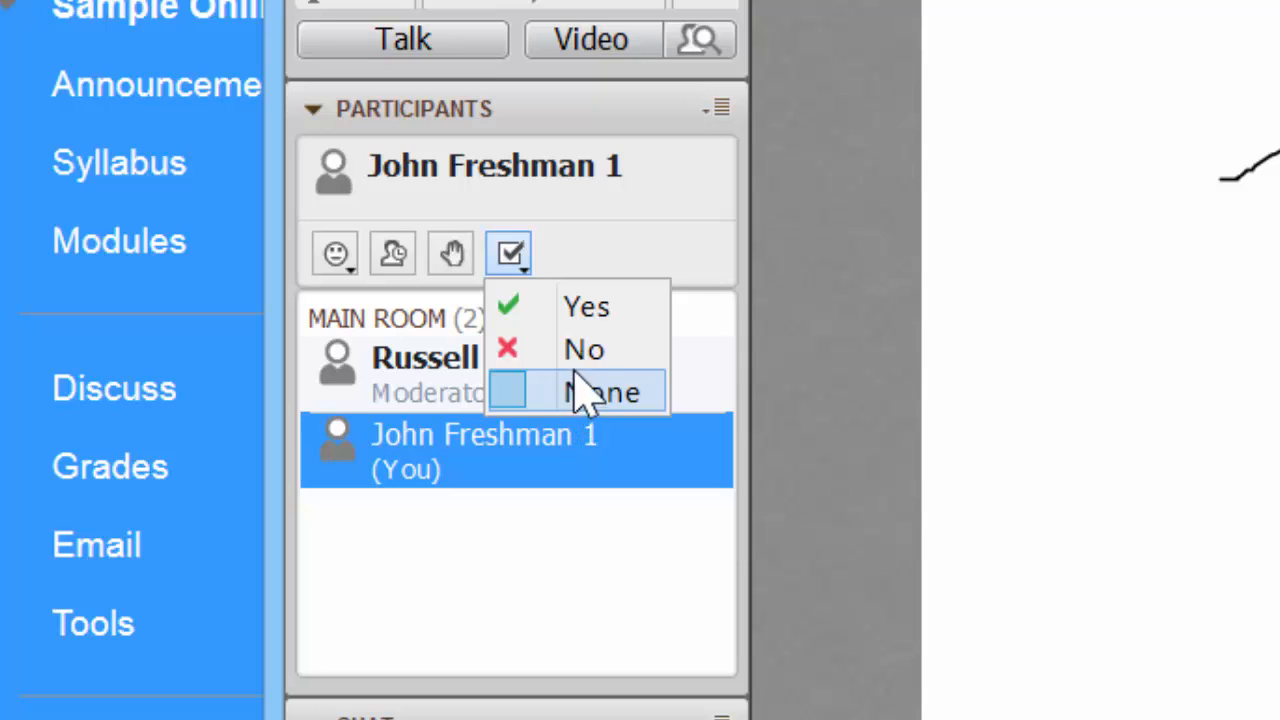
left_click(586, 306)
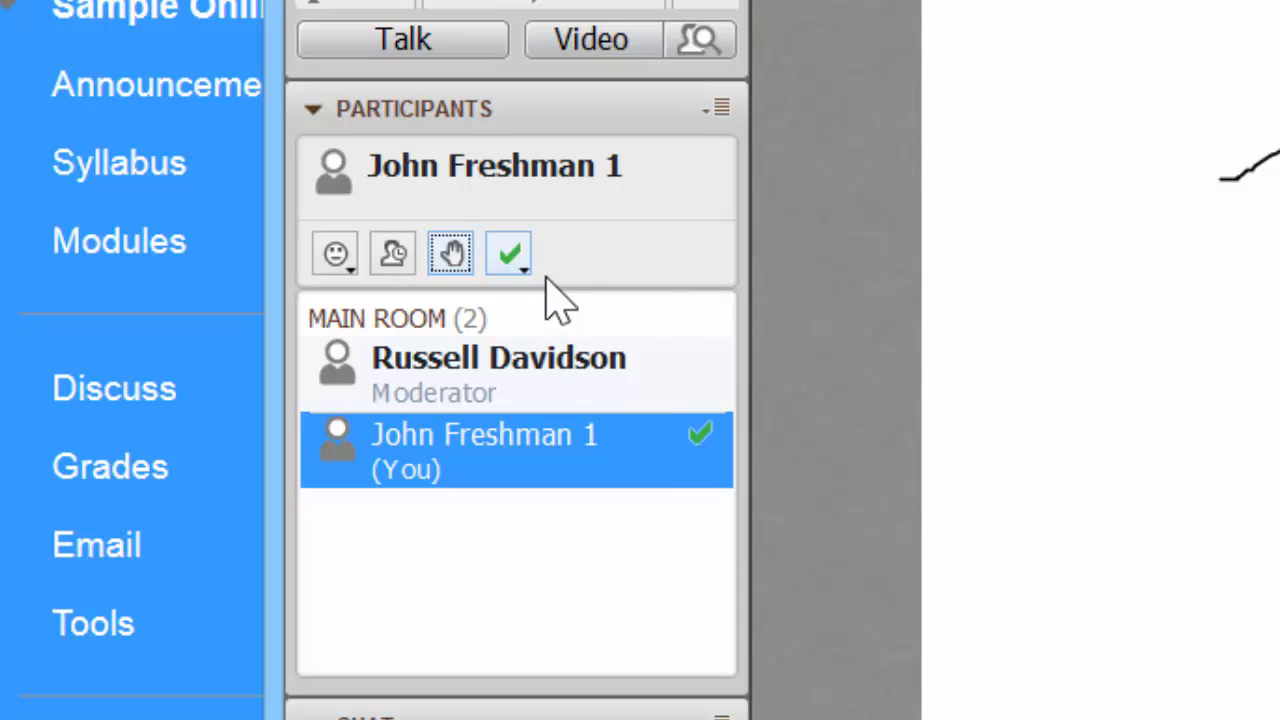
left_click(508, 252)
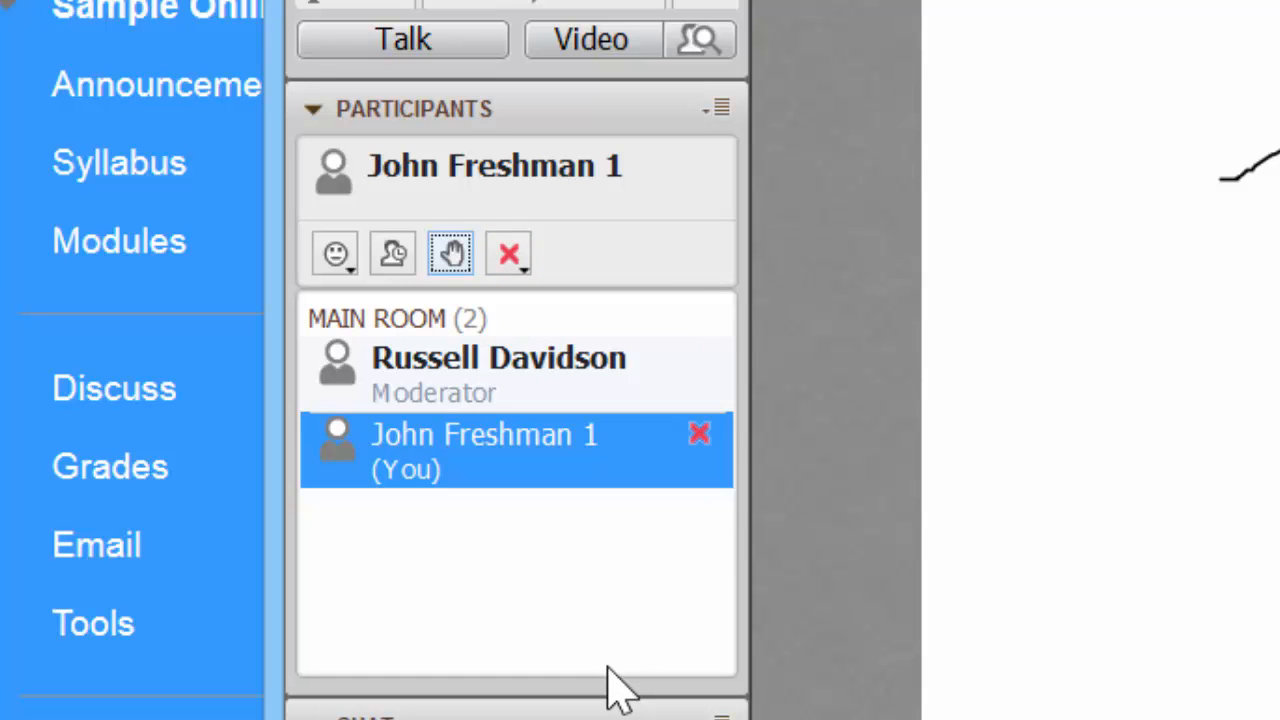
Step: Post 'Hello!' in the Chat panel and insert an emoticon into the next message
scroll("down", 3)
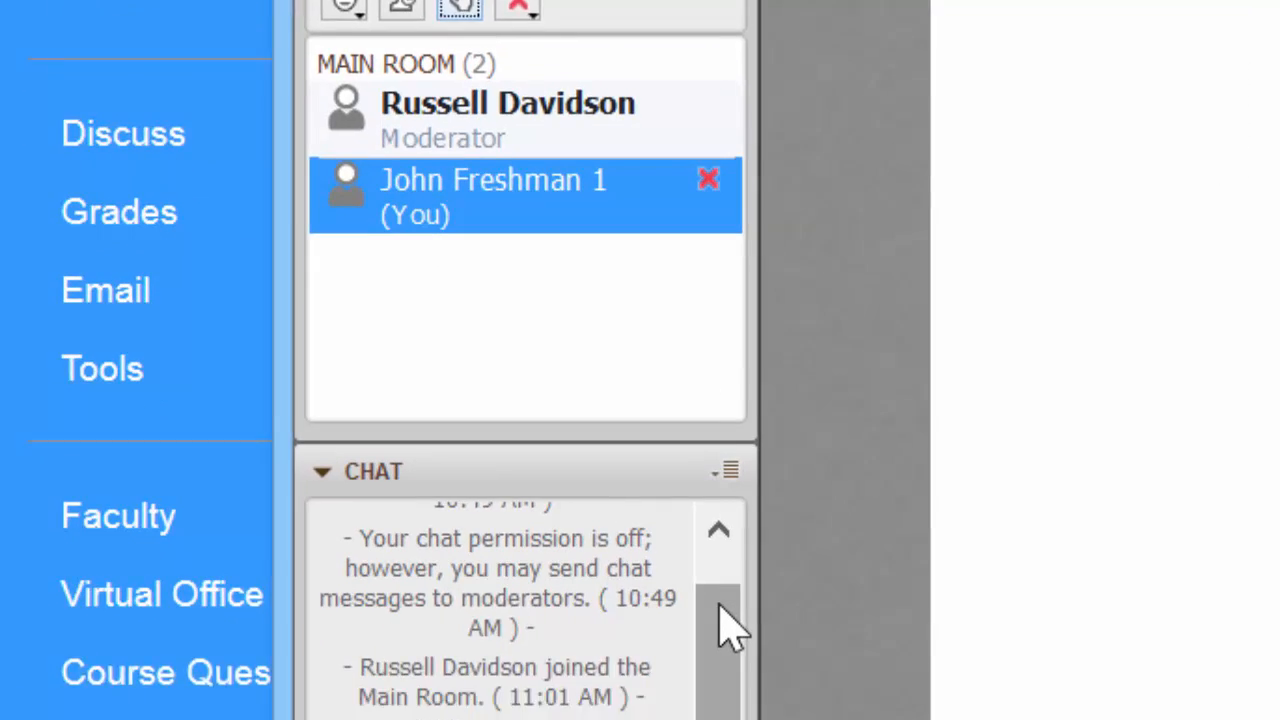
scroll("down", 3)
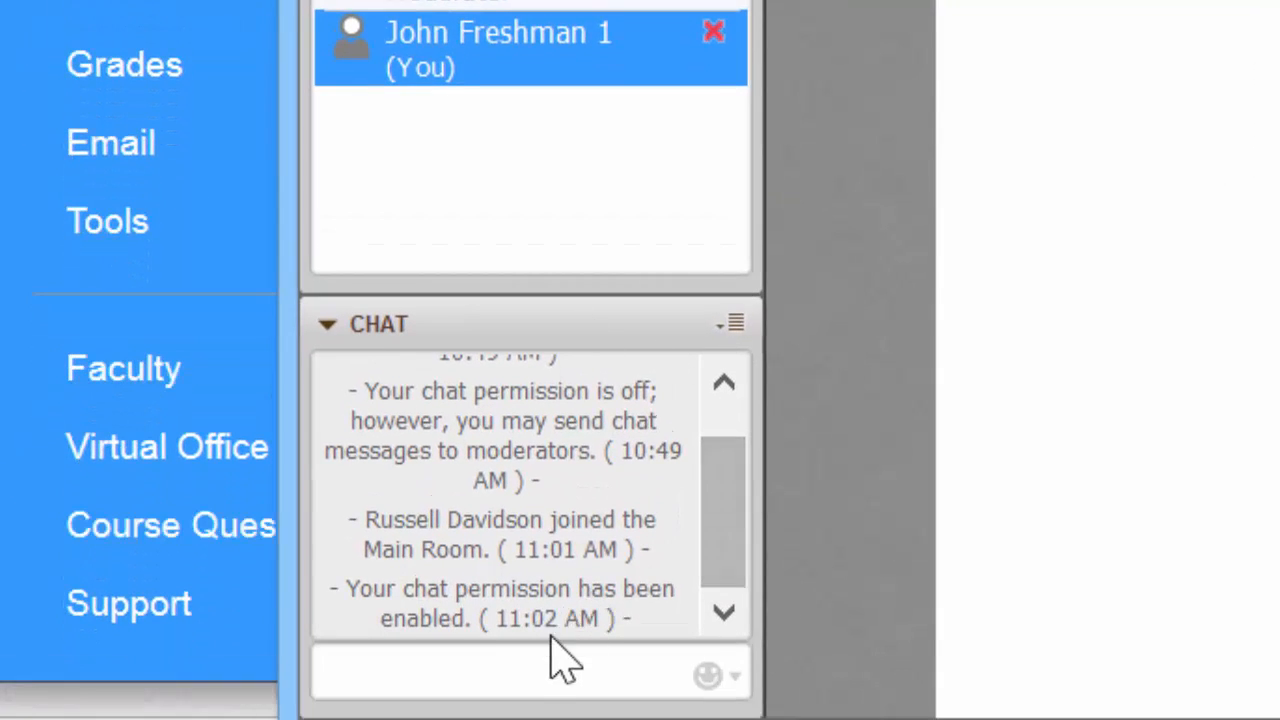
mouse_move(560, 610)
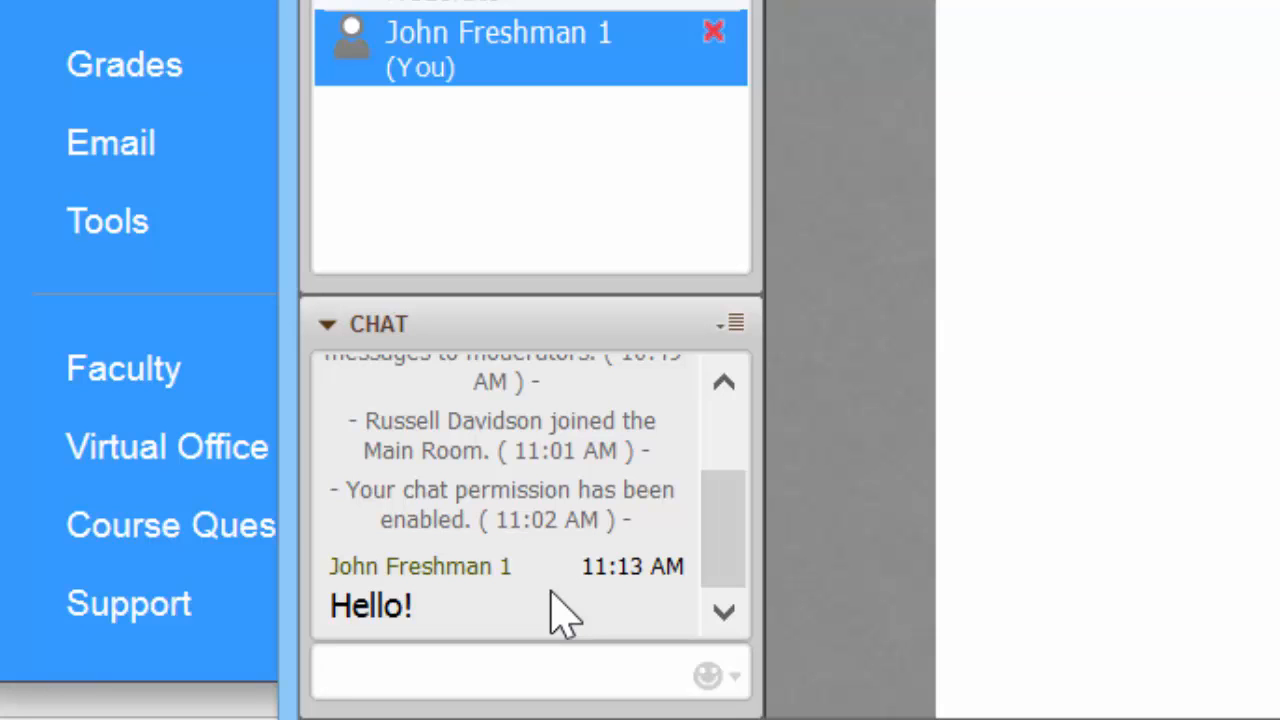
left_click(500, 673)
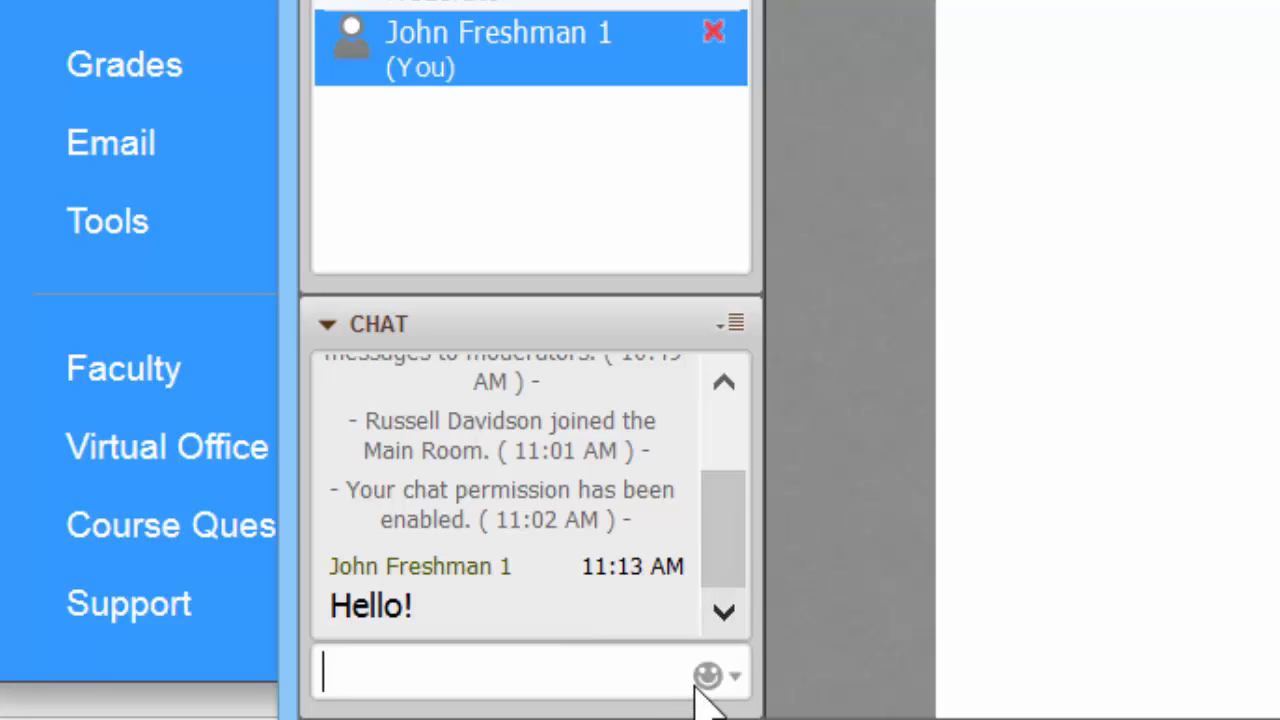
left_click(708, 674)
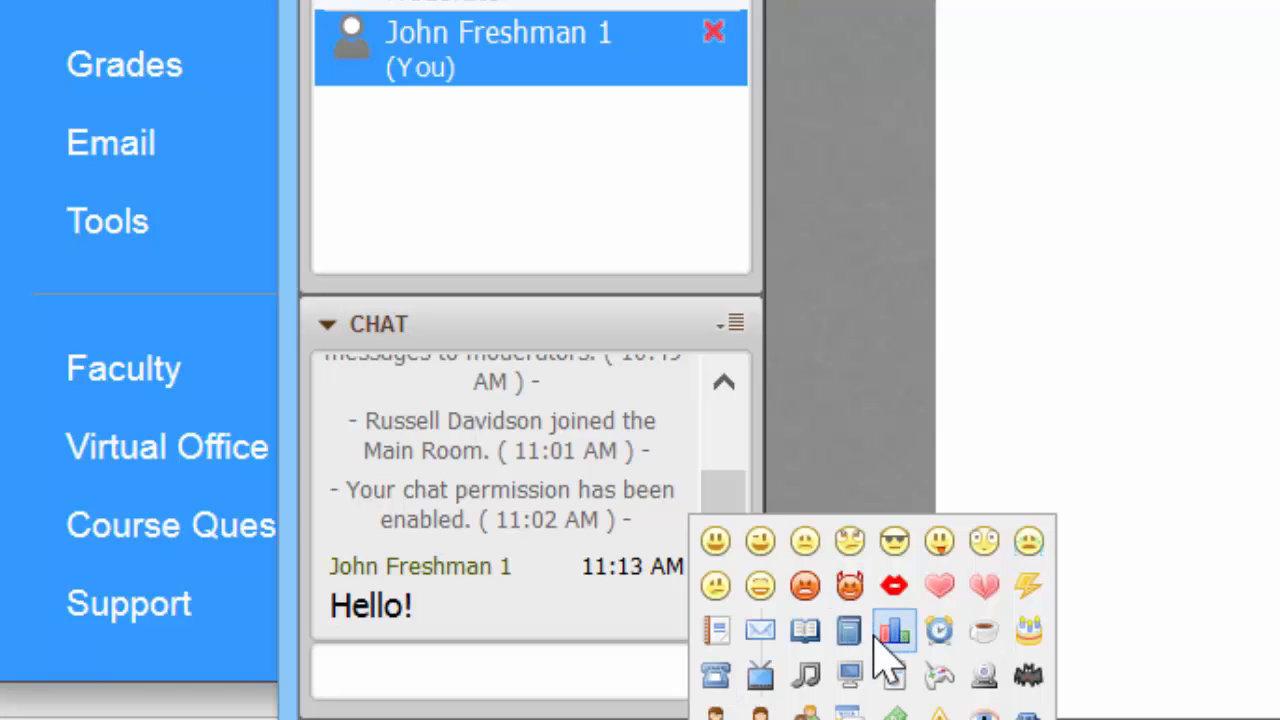
left_click(893, 630)
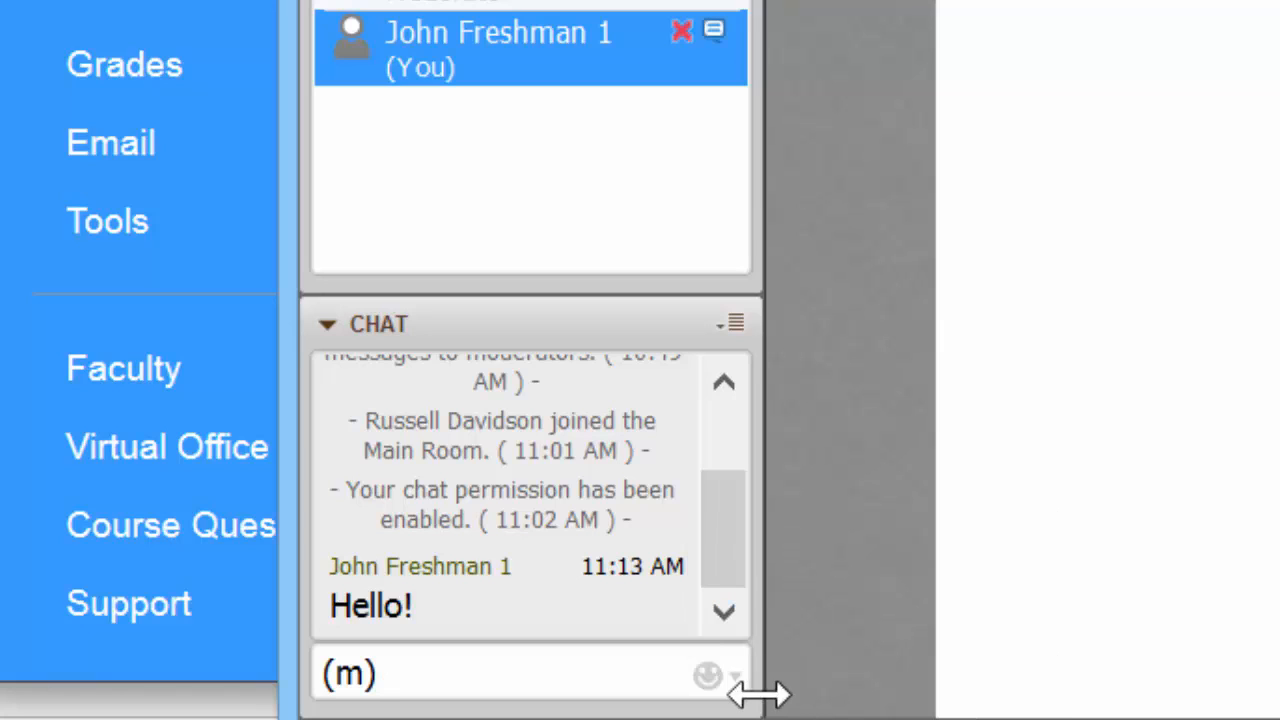